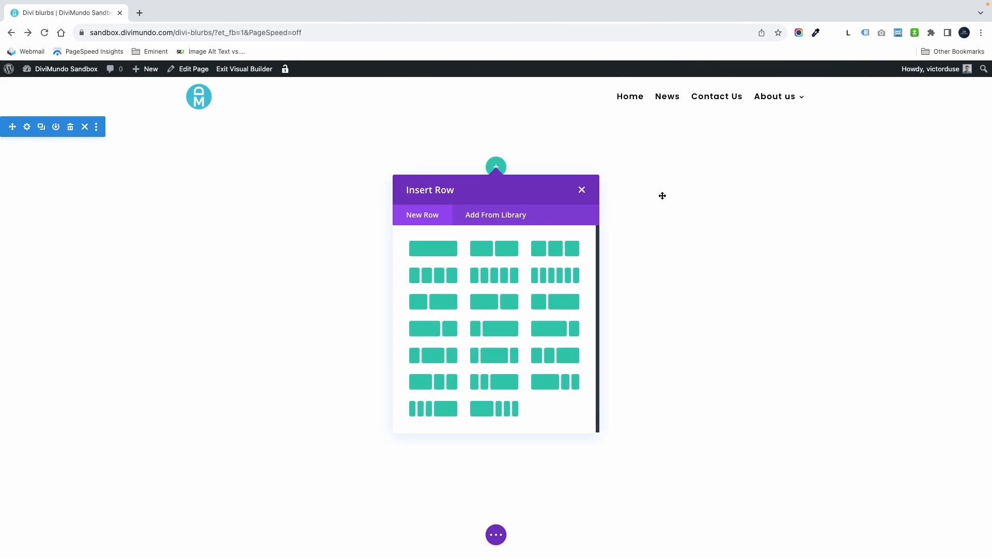
{"action": "mouse_move", "coordinate": [433, 248]}
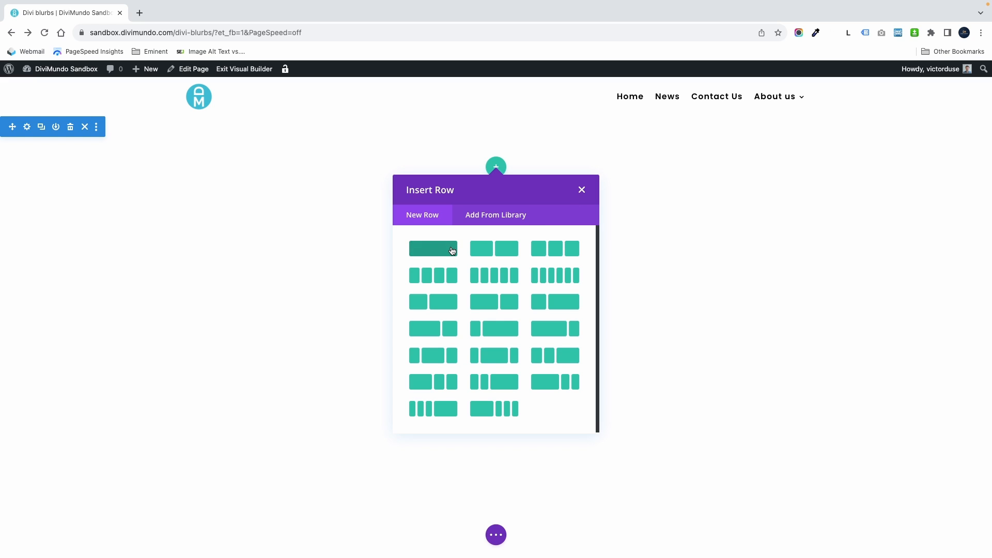
Insert a single-column row and add a Blurb module found by searching 'blurb'.
{"action": "left_click", "coordinate": [433, 248]}
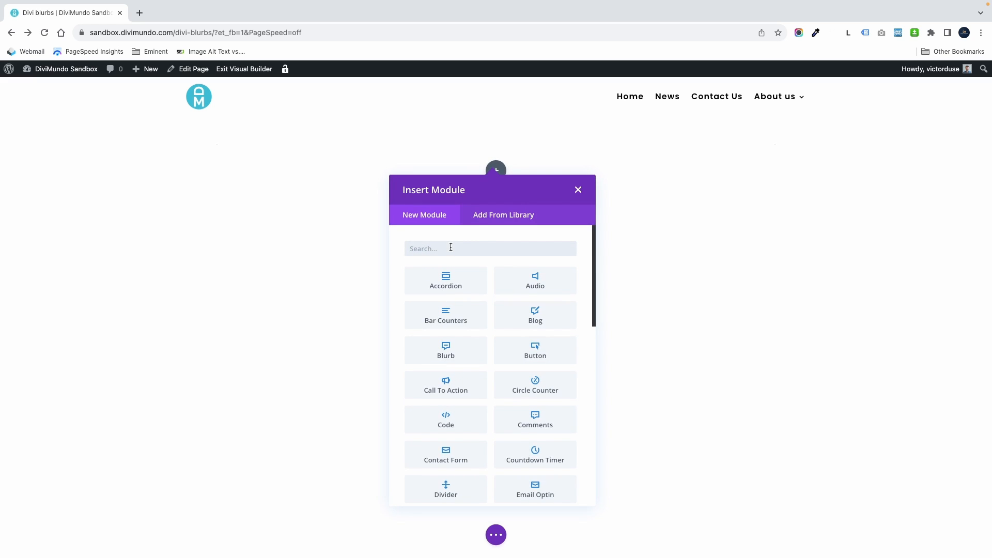
{"action": "type", "text": "b"}
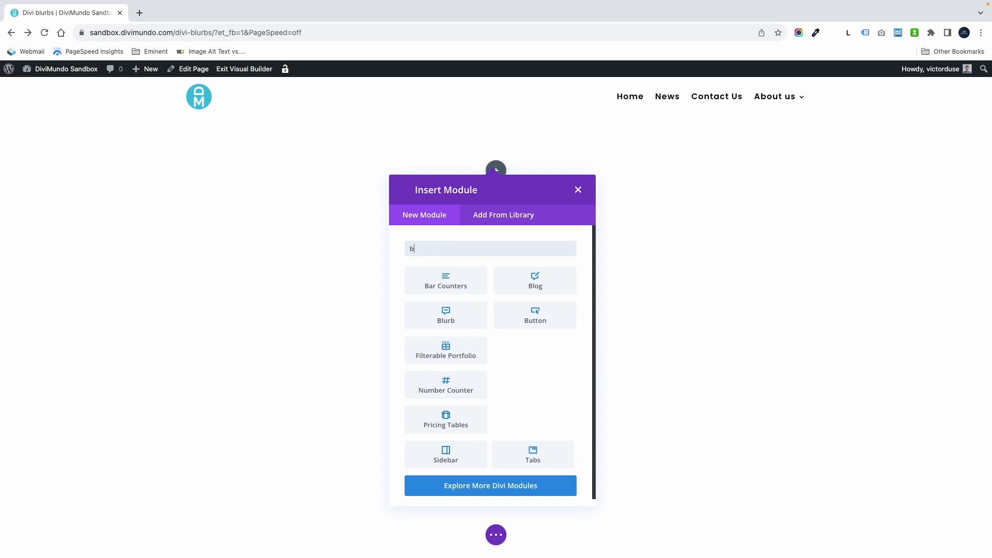
{"action": "type", "text": "lurb"}
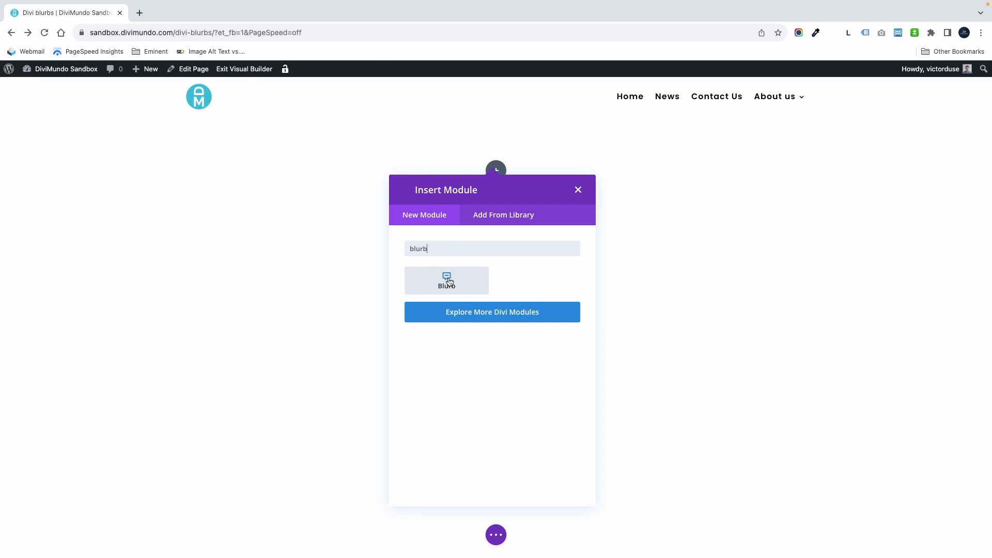
{"action": "left_click", "coordinate": [446, 280]}
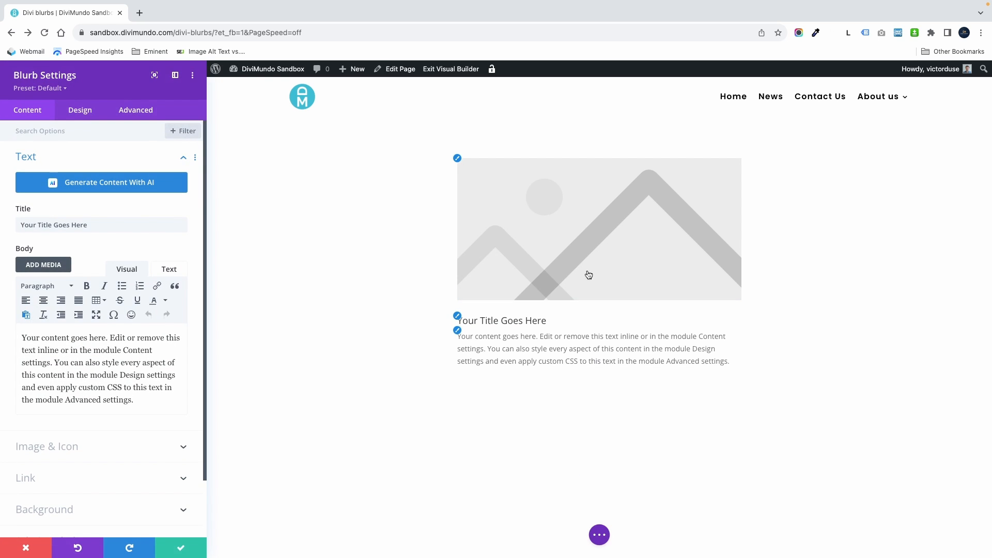
{"action": "mouse_move", "coordinate": [662, 259]}
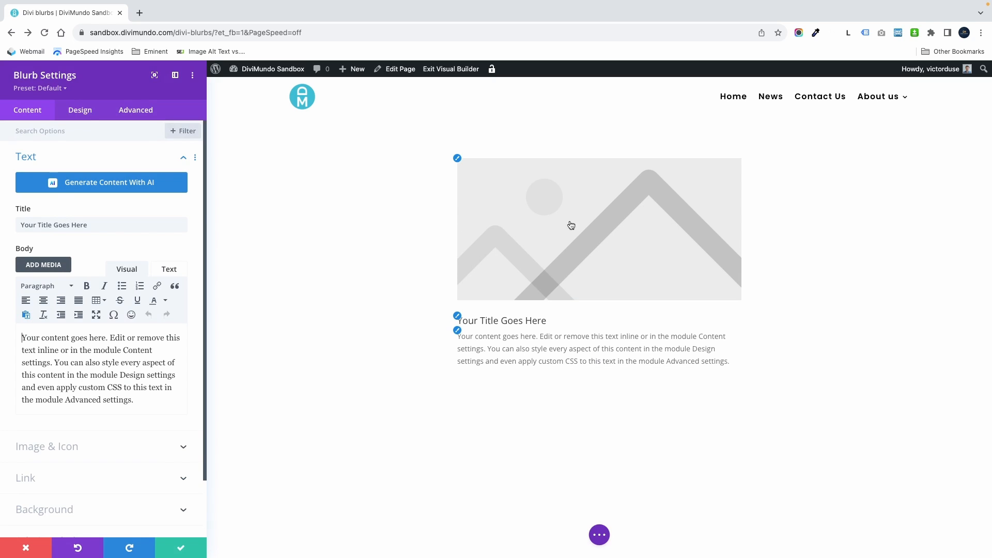
{"action": "mouse_move", "coordinate": [544, 252]}
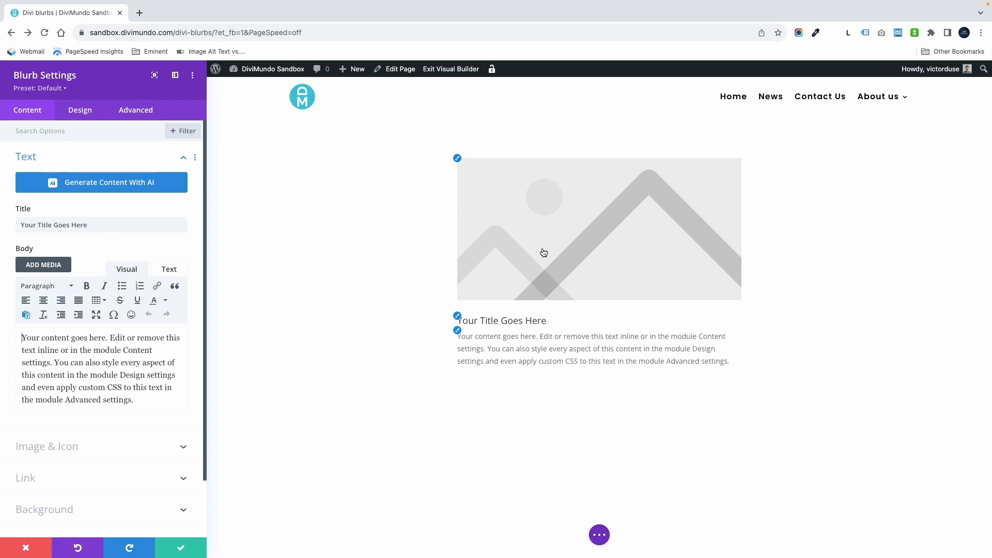
Enable Use Icon and choose a house icon found by searching 'hous'.
{"action": "left_click", "coordinate": [47, 446]}
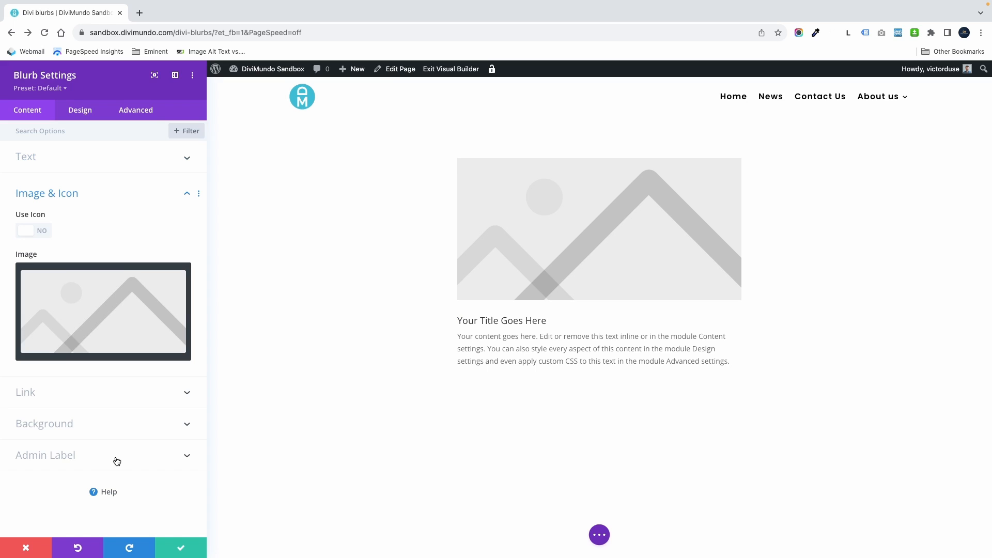
{"action": "mouse_move", "coordinate": [126, 200]}
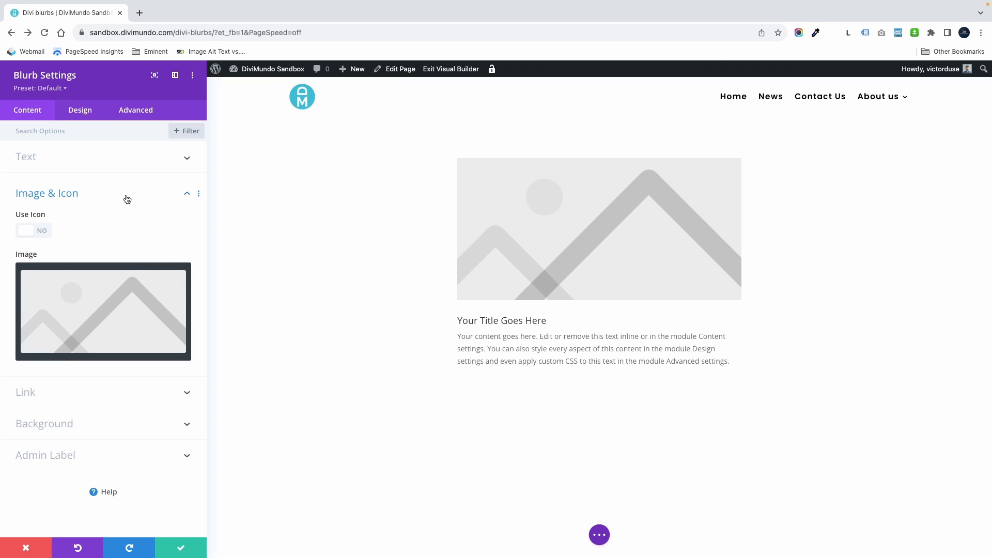
{"action": "mouse_move", "coordinate": [35, 233]}
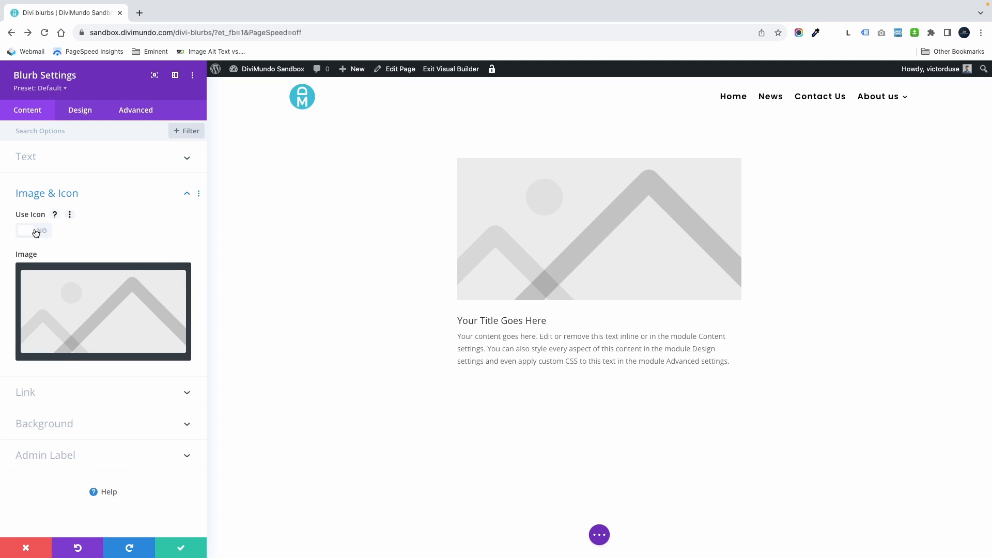
{"action": "left_click", "coordinate": [33, 230]}
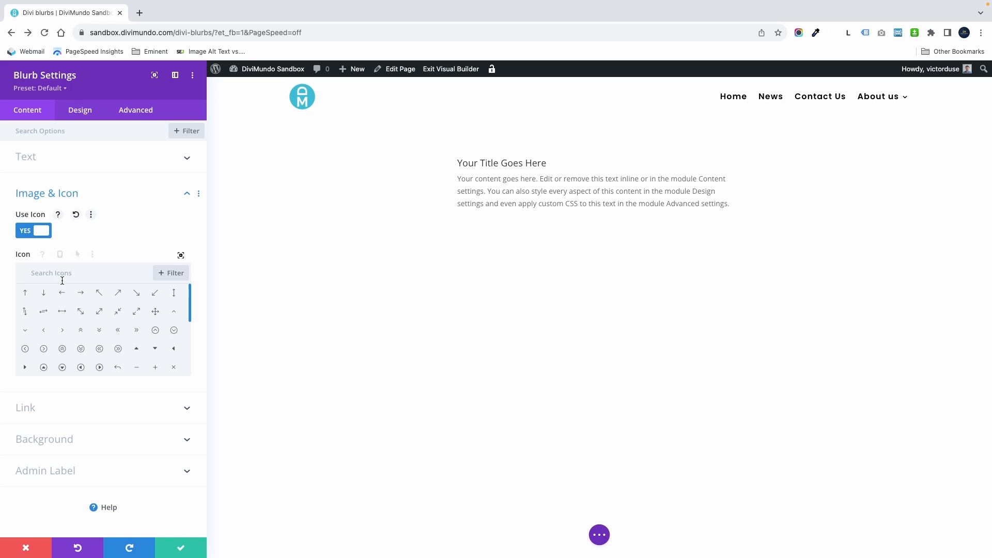
{"action": "type", "text": "hous"}
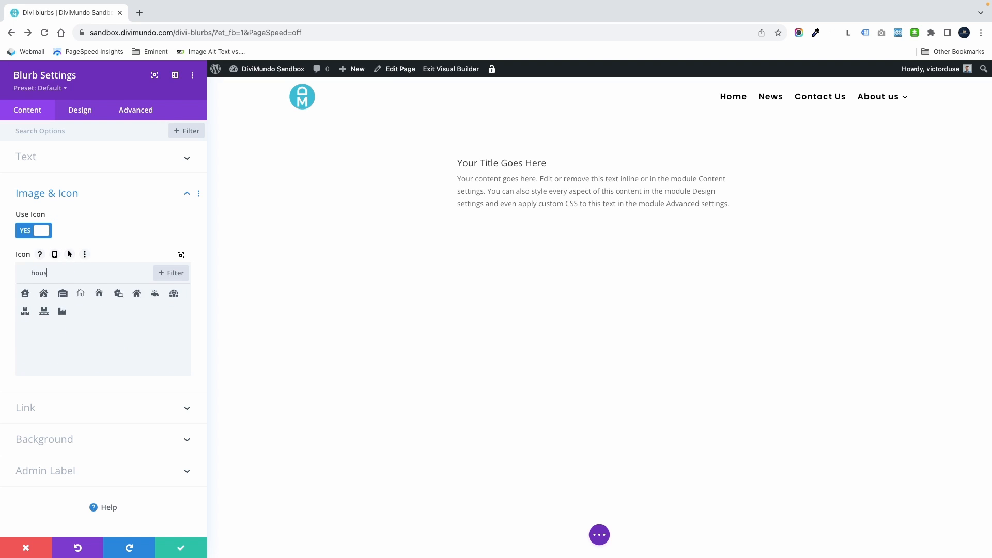
{"action": "left_click", "coordinate": [43, 292]}
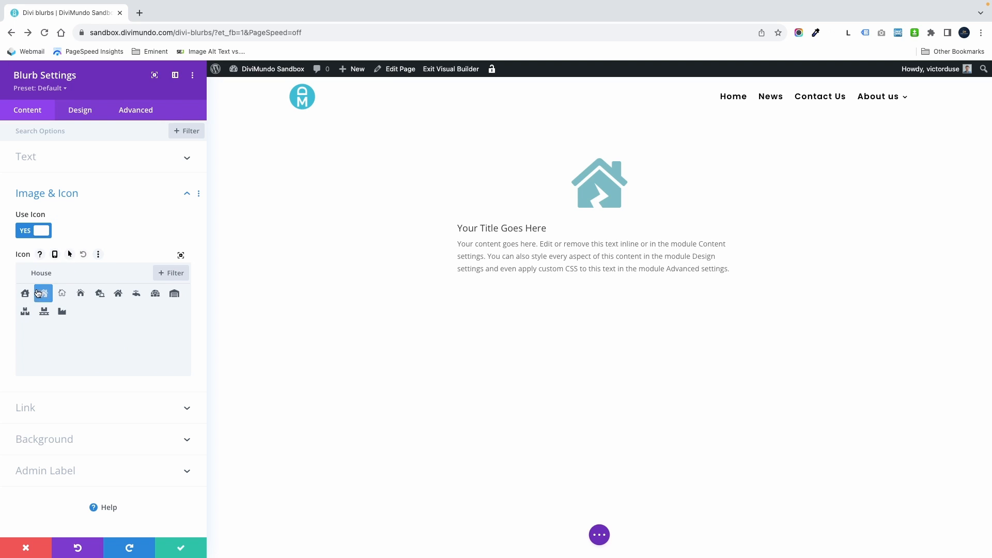
{"action": "left_click", "coordinate": [43, 292]}
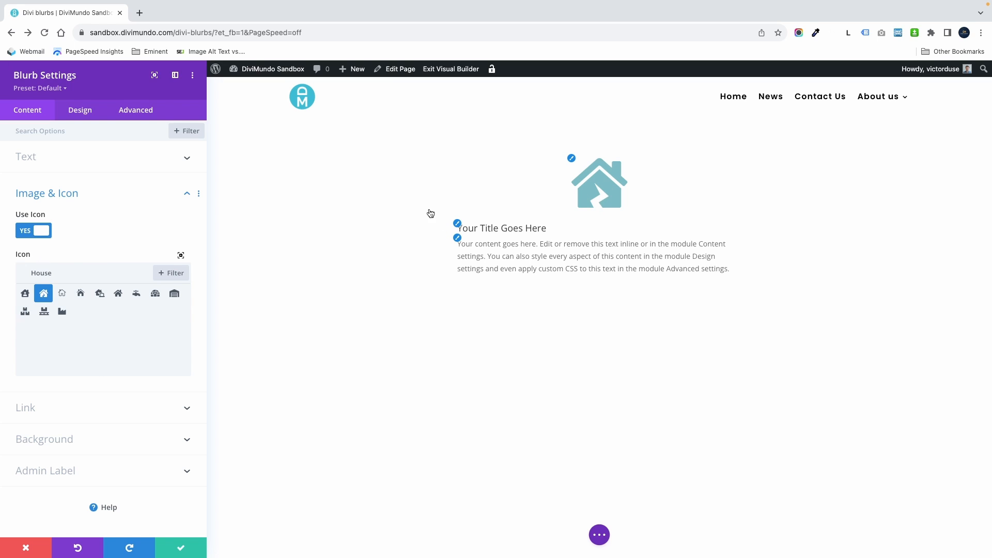
{"action": "mouse_move", "coordinate": [427, 269]}
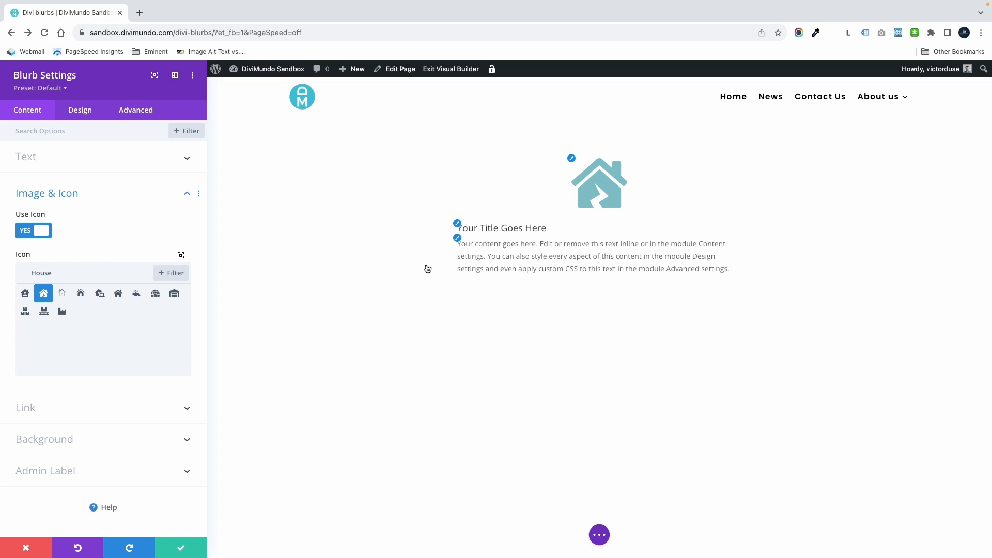
Set the blurb's Image/Icon Placement to Left under Design > Image & Icon.
{"action": "left_click", "coordinate": [80, 110]}
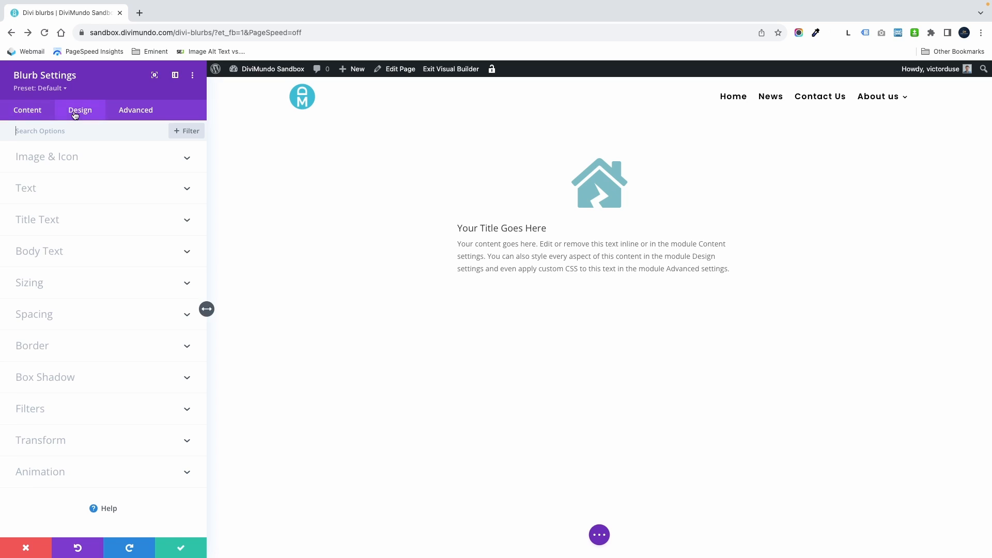
{"action": "left_click", "coordinate": [47, 156]}
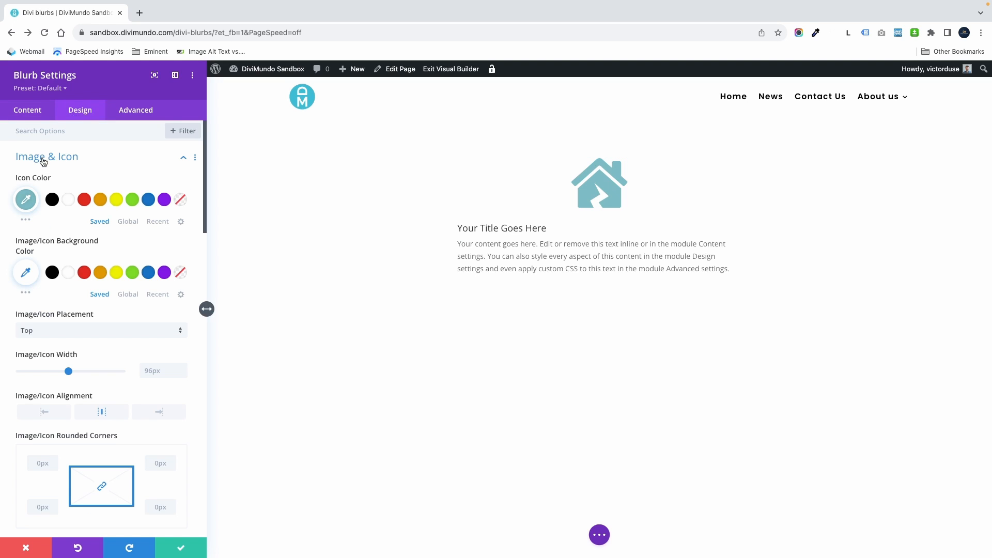
{"action": "mouse_move", "coordinate": [45, 321]}
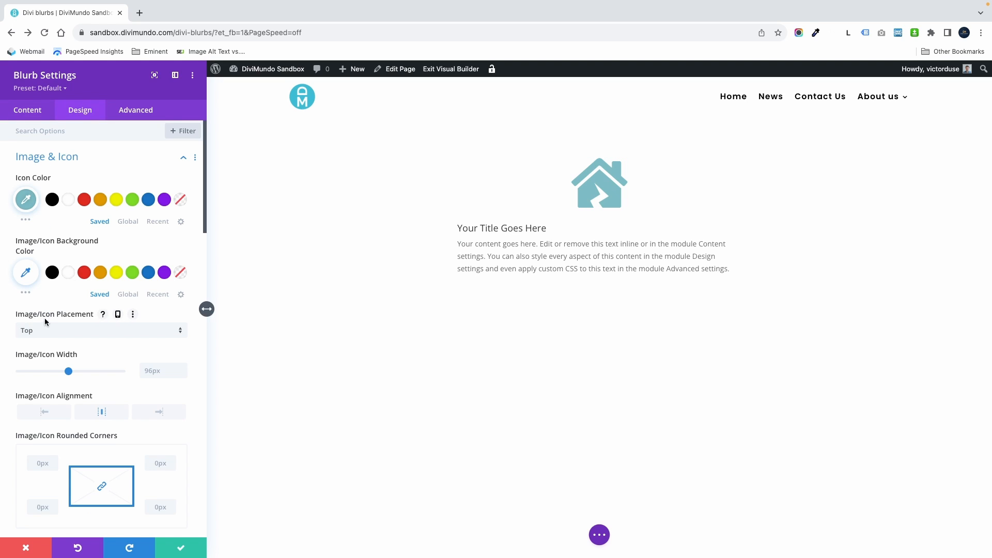
{"action": "left_click", "coordinate": [101, 329]}
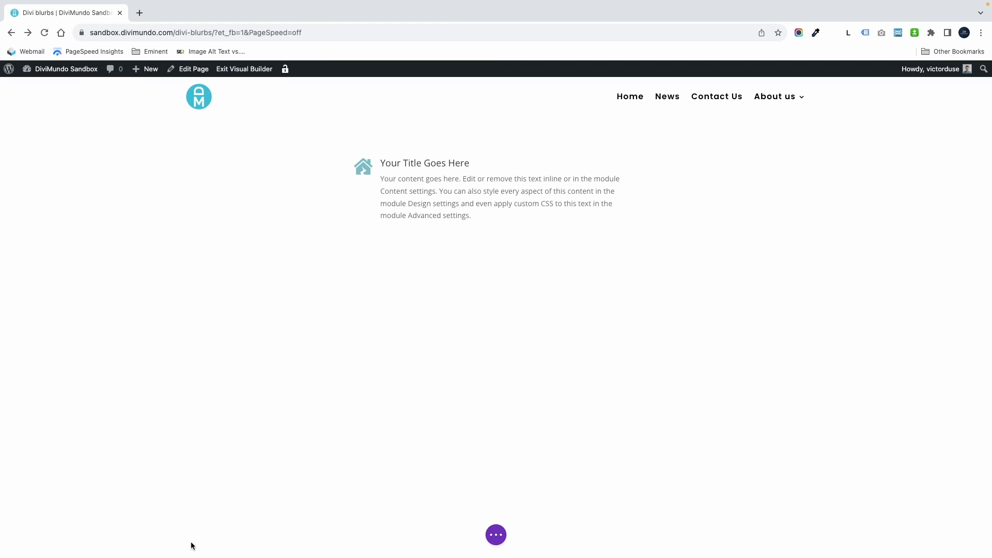
{"action": "mouse_move", "coordinate": [250, 157]}
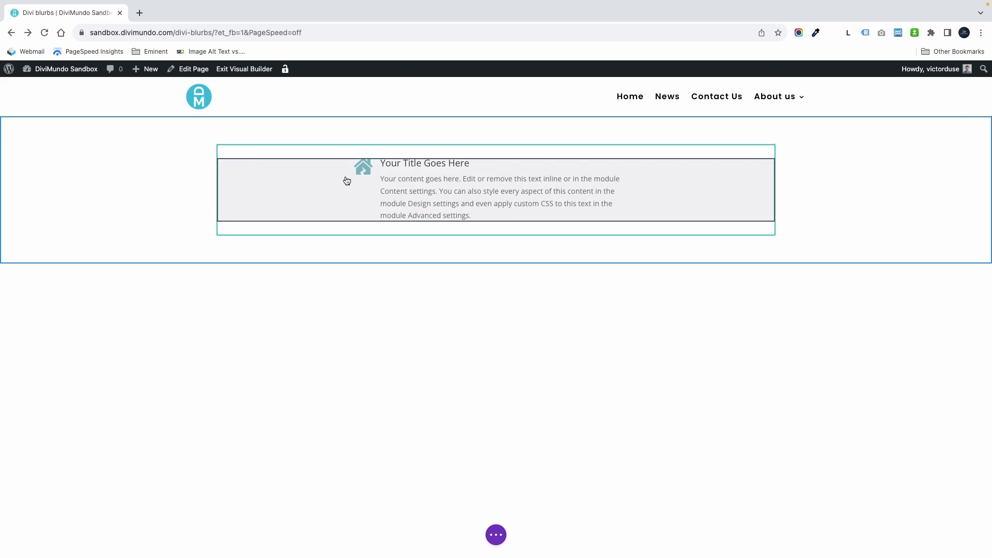
{"action": "mouse_move", "coordinate": [247, 194]}
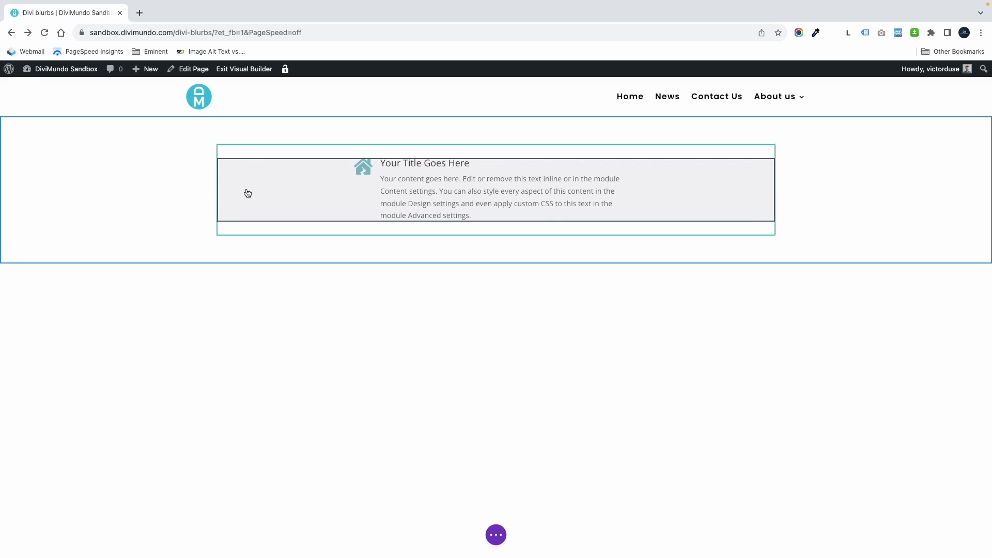
{"action": "mouse_move", "coordinate": [228, 166]}
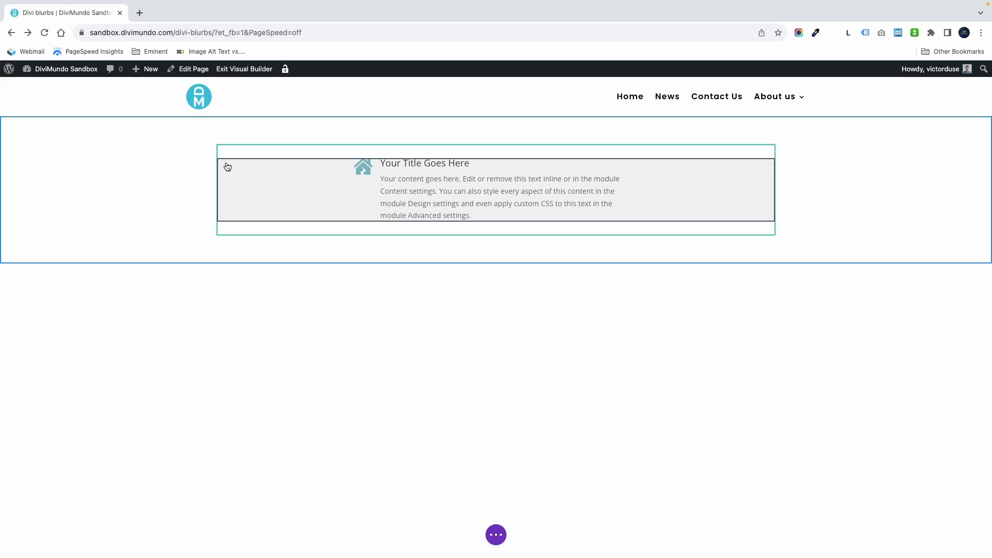
{"action": "mouse_move", "coordinate": [443, 192]}
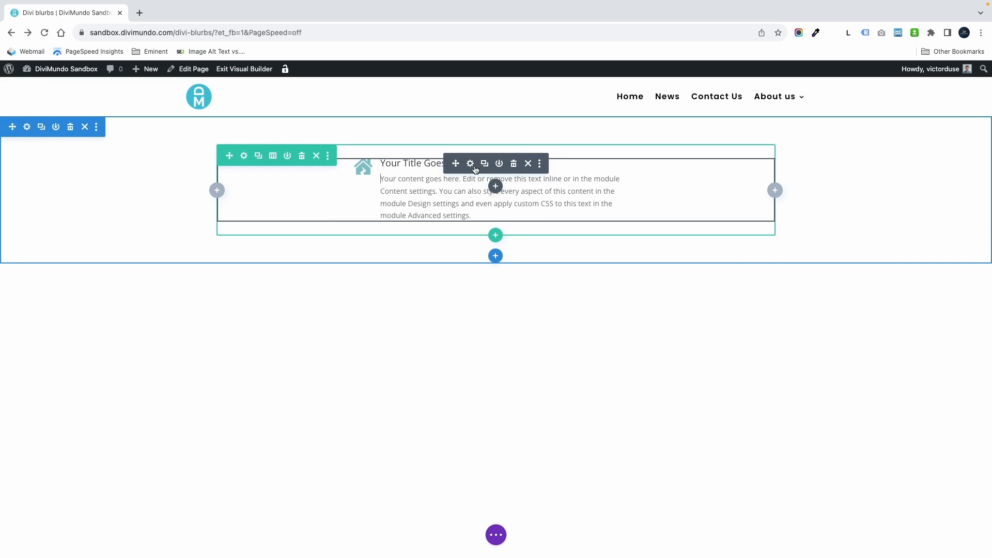
Reopen the blurb's settings on the Design options for sizing.
{"action": "left_click", "coordinate": [472, 163]}
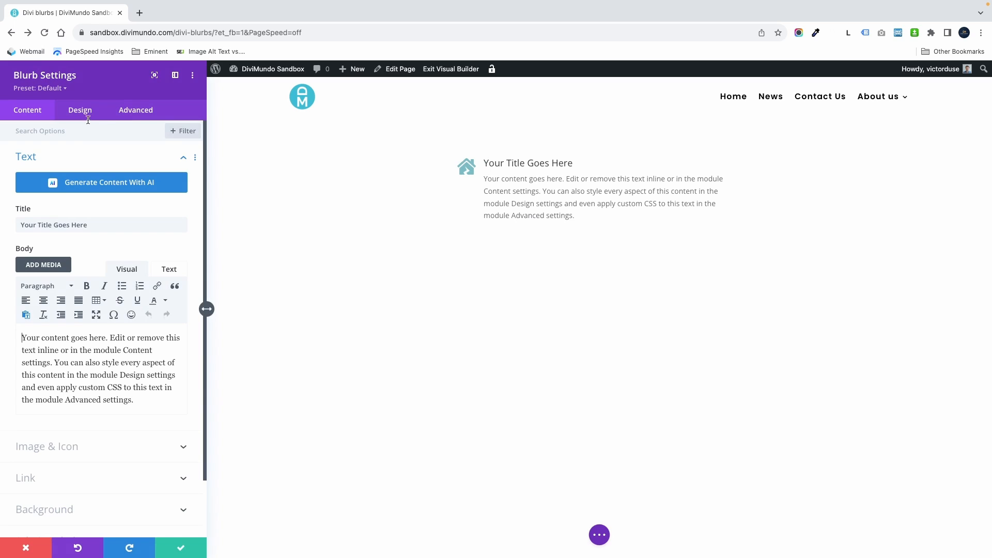
{"action": "left_click", "coordinate": [80, 110]}
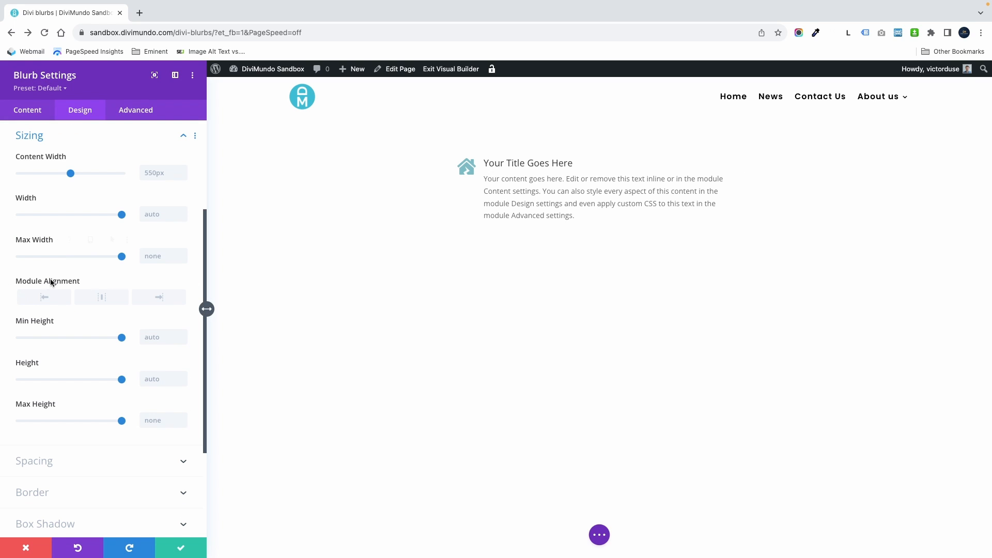
{"action": "mouse_move", "coordinate": [45, 298]}
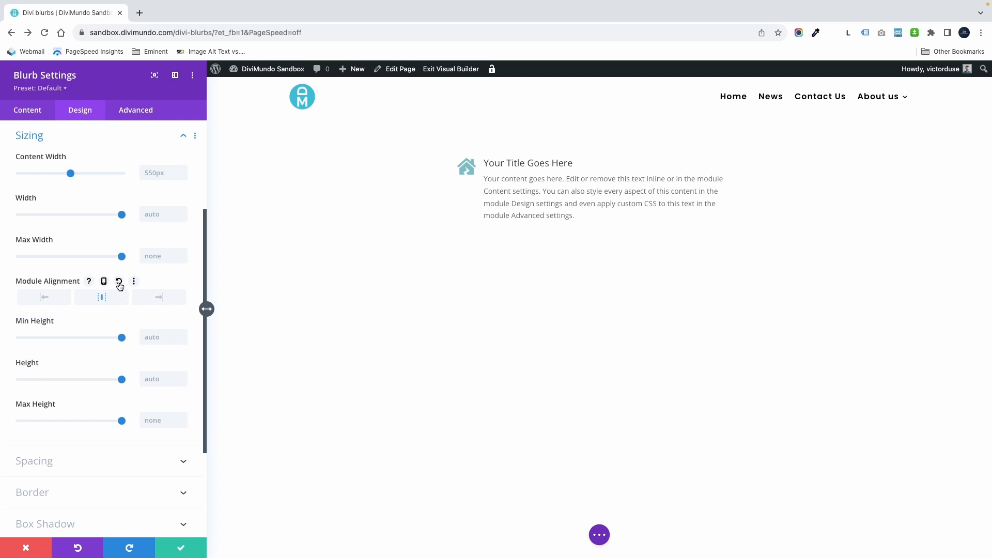
{"action": "mouse_move", "coordinate": [29, 150]}
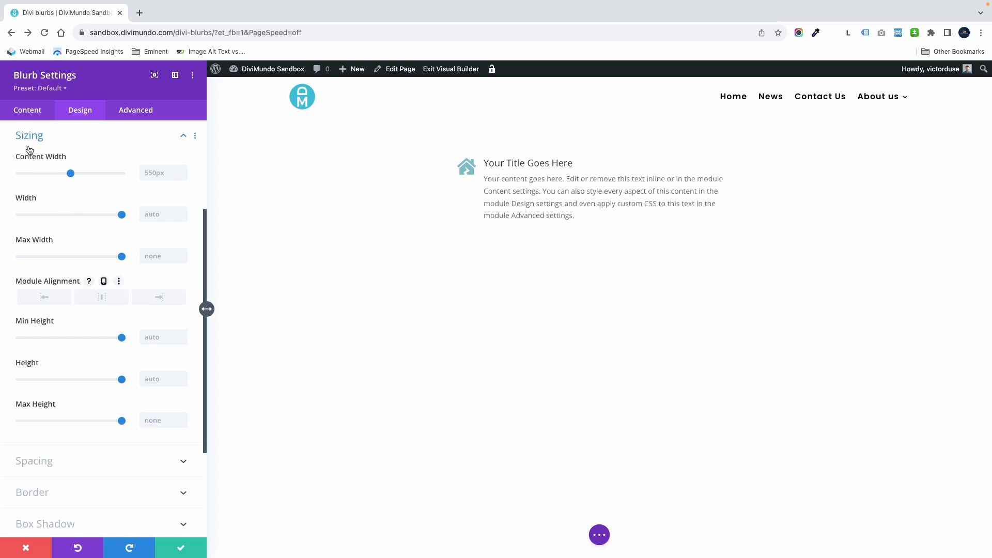
{"action": "mouse_move", "coordinate": [47, 162]}
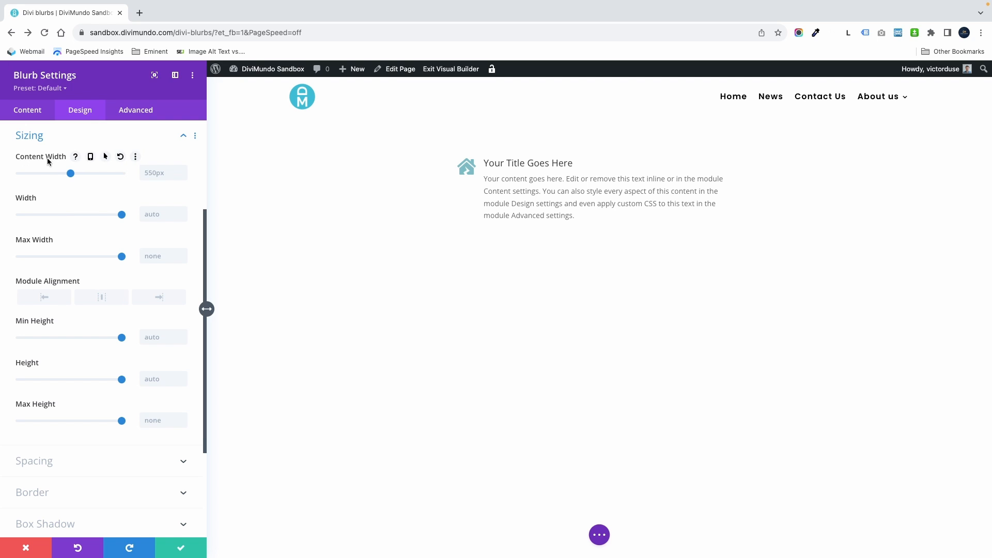
{"action": "mouse_move", "coordinate": [158, 188]}
{"action": "type", "text": "100"}
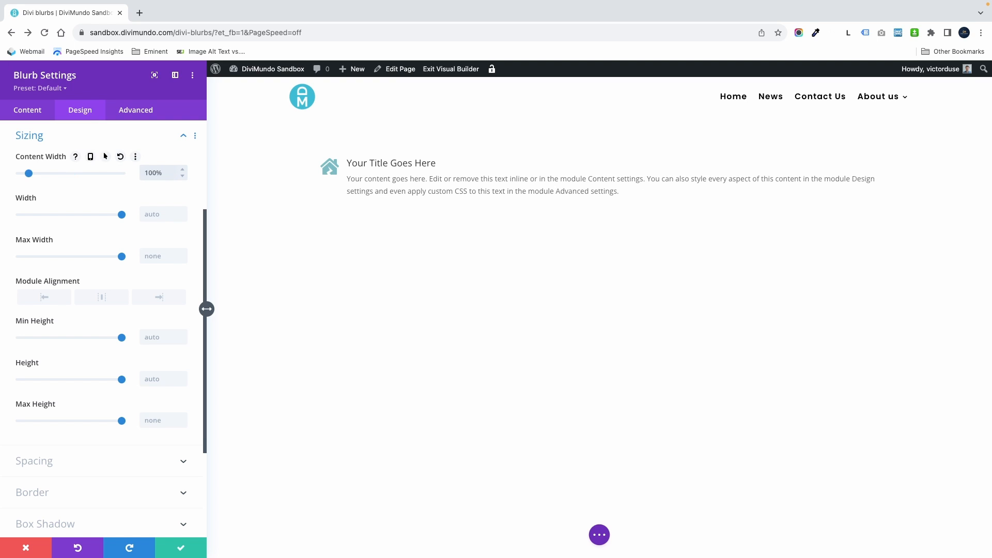
{"action": "mouse_move", "coordinate": [322, 178]}
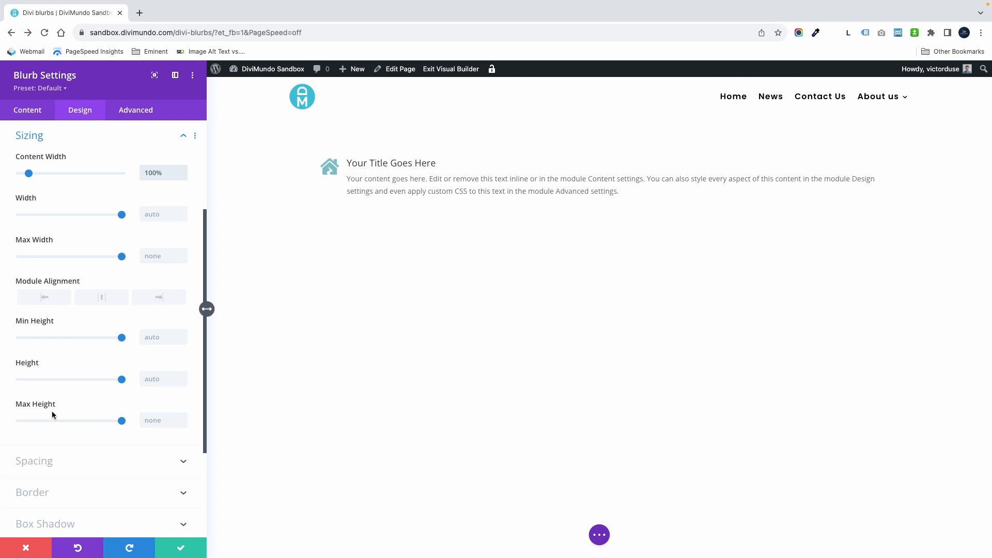
Set Padding Right to 50% on desktop and 0% for the phone breakpoint.
{"action": "left_click", "coordinate": [33, 461]}
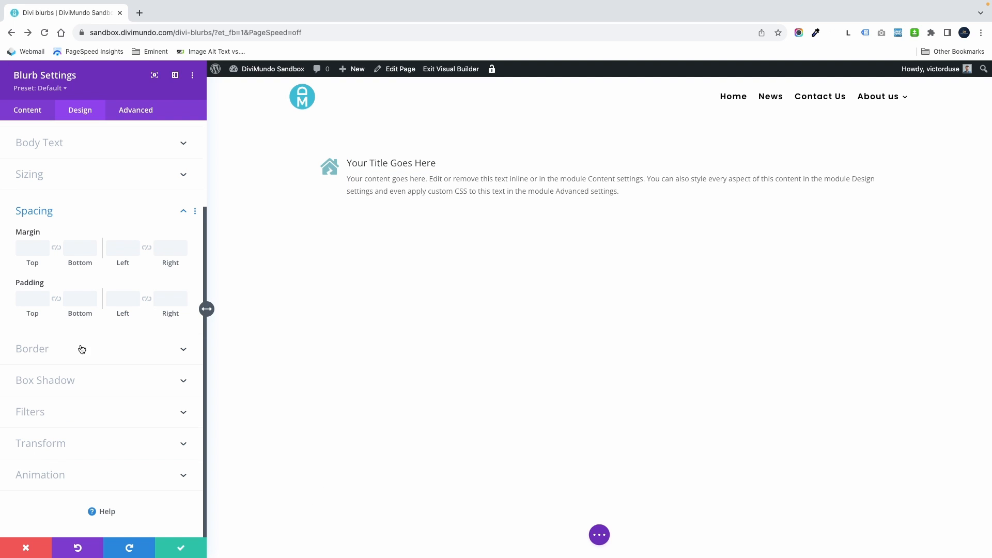
{"action": "left_click", "coordinate": [170, 298]}
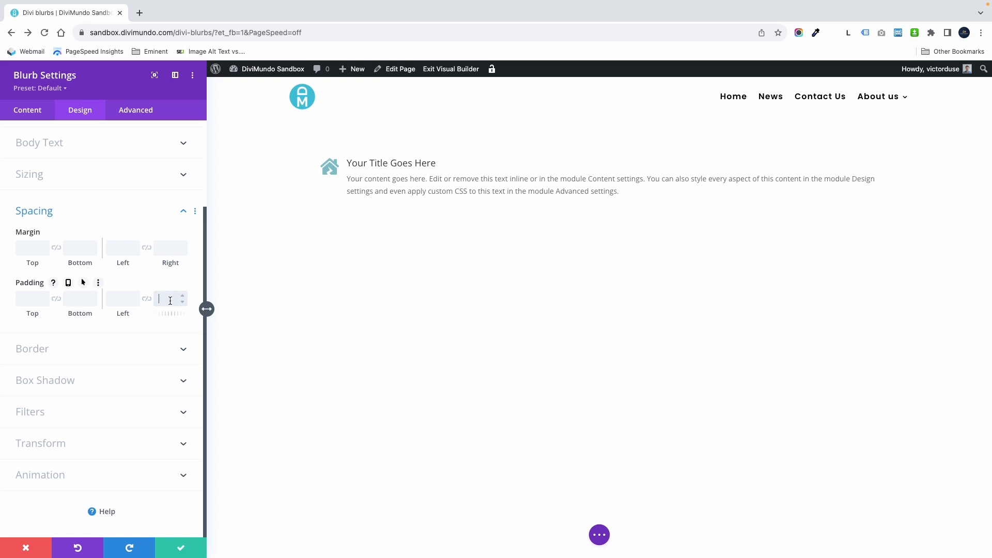
{"action": "type", "text": "50%"}
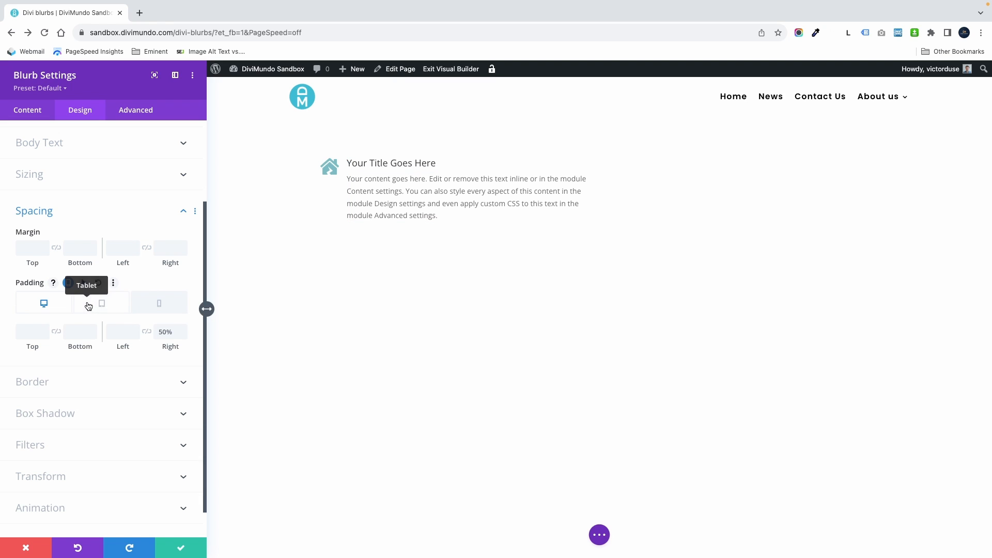
{"action": "left_click", "coordinate": [101, 303]}
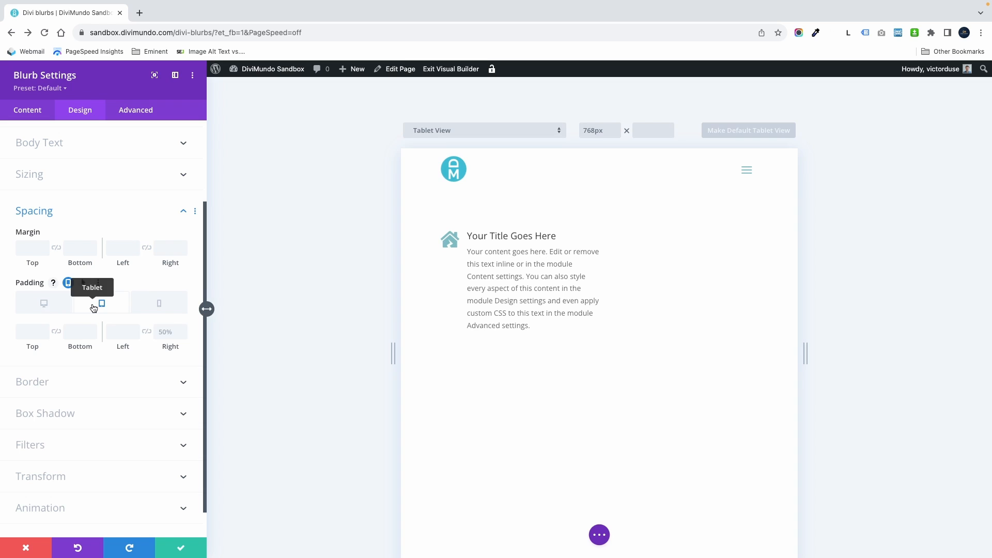
{"action": "mouse_move", "coordinate": [152, 291]}
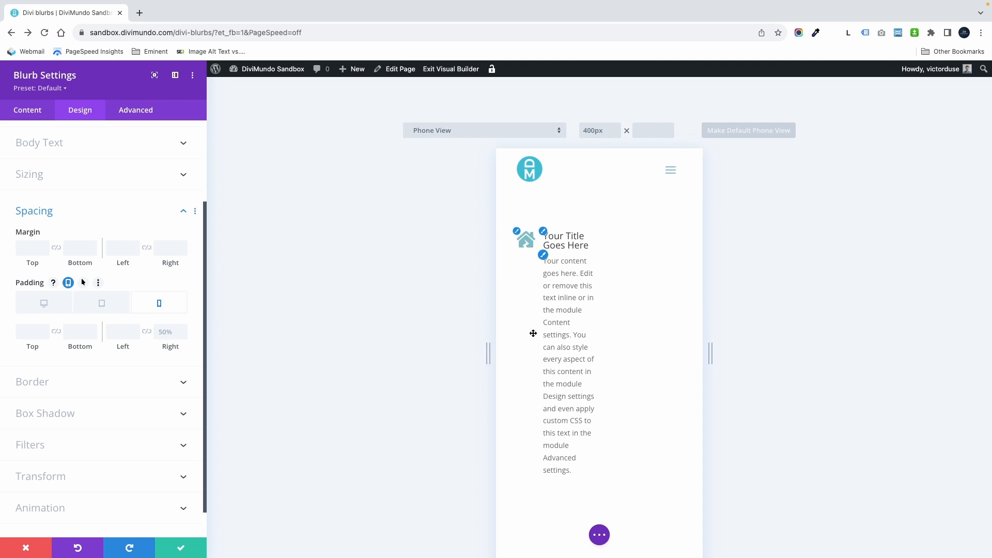
{"action": "mouse_move", "coordinate": [286, 253]}
{"action": "type", "text": "0"}
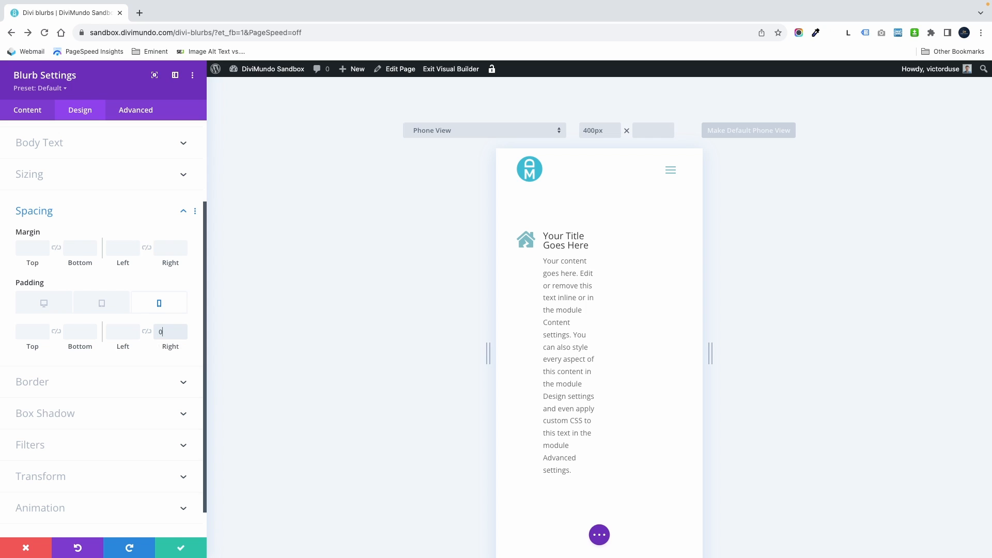
{"action": "type", "text": "%"}
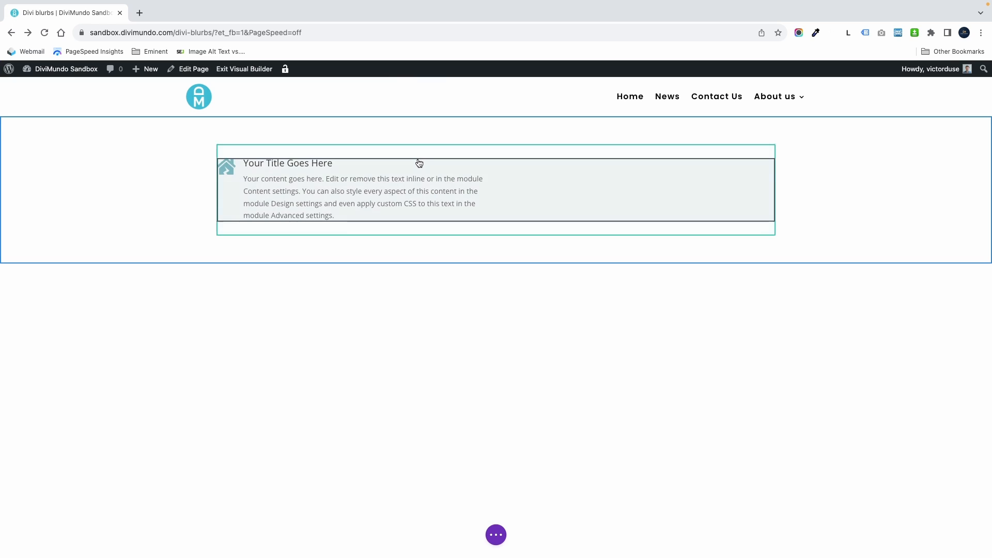
{"action": "mouse_move", "coordinate": [315, 187]}
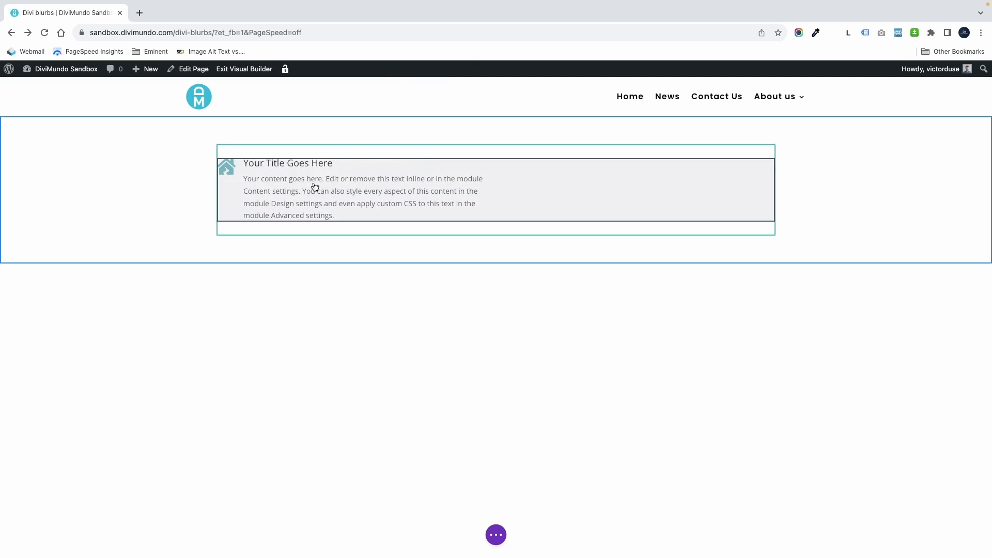
{"action": "mouse_move", "coordinate": [229, 165]}
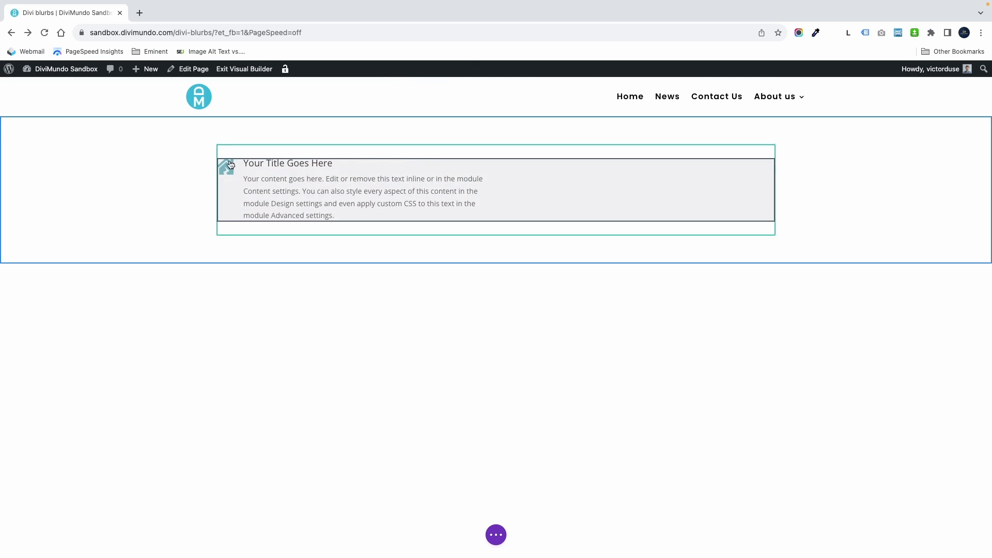
{"action": "mouse_move", "coordinate": [327, 175]}
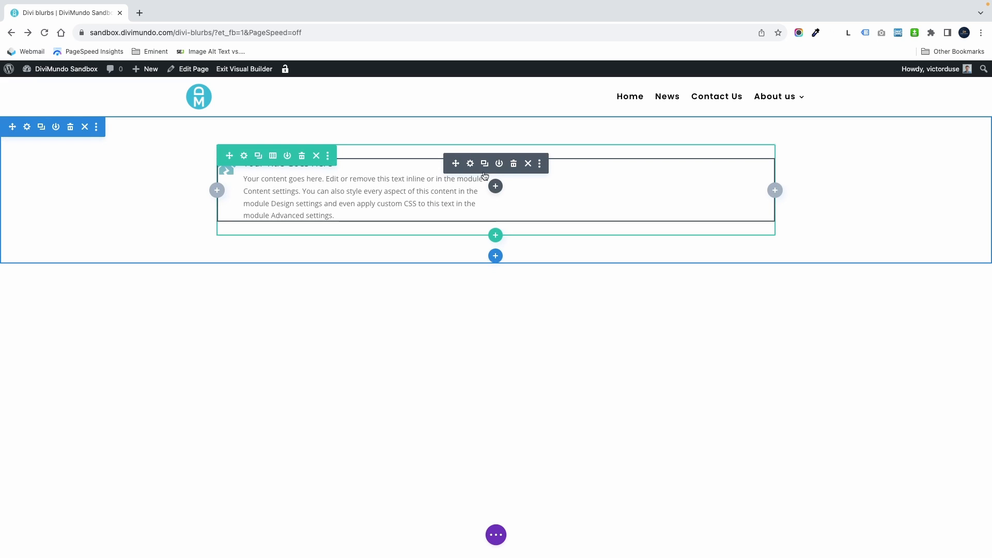
Reopen the blurb's settings on the Design options.
{"action": "left_click", "coordinate": [470, 163]}
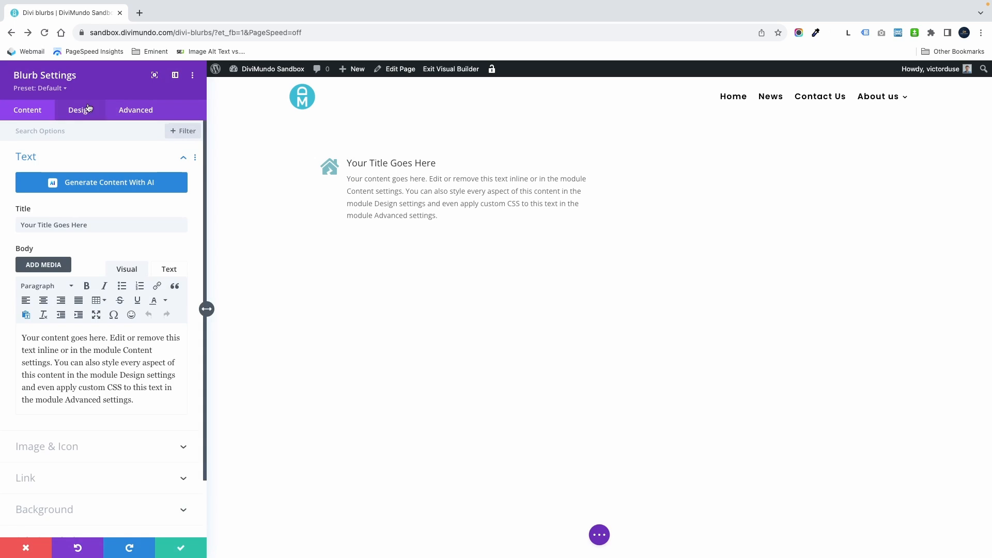
{"action": "left_click", "coordinate": [80, 110]}
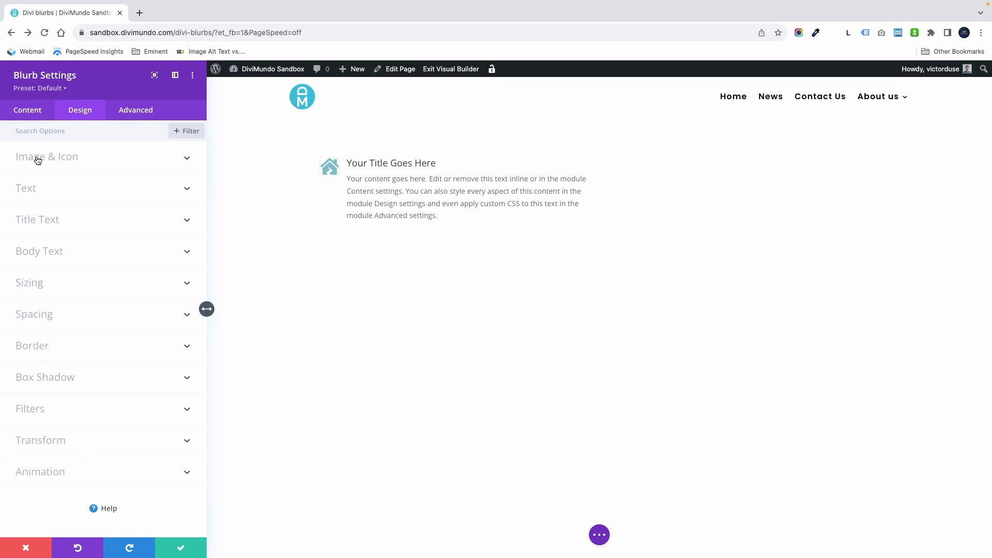
Shrink the Image/Icon Width to 21px and move on to the title text styling.
{"action": "left_click", "coordinate": [46, 156]}
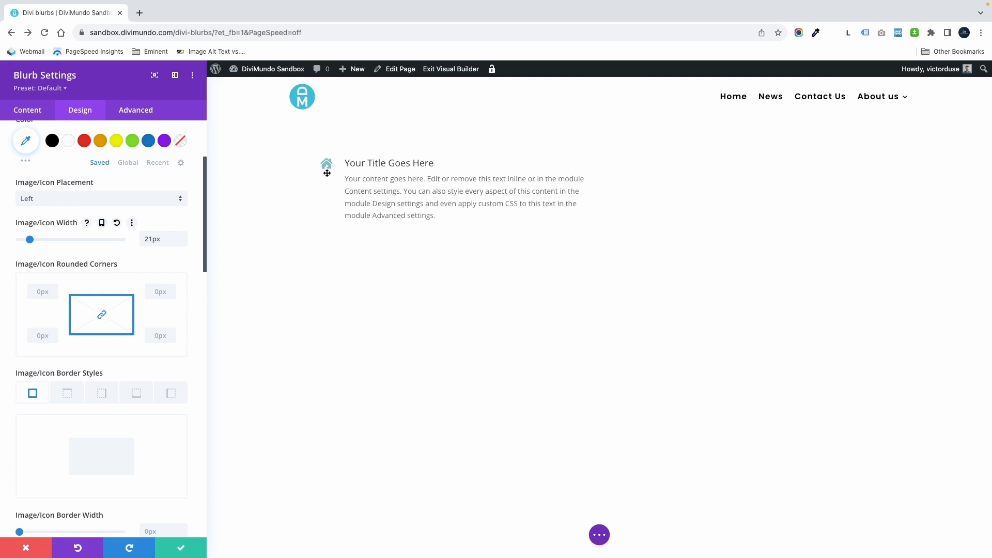
{"action": "mouse_move", "coordinate": [421, 317]}
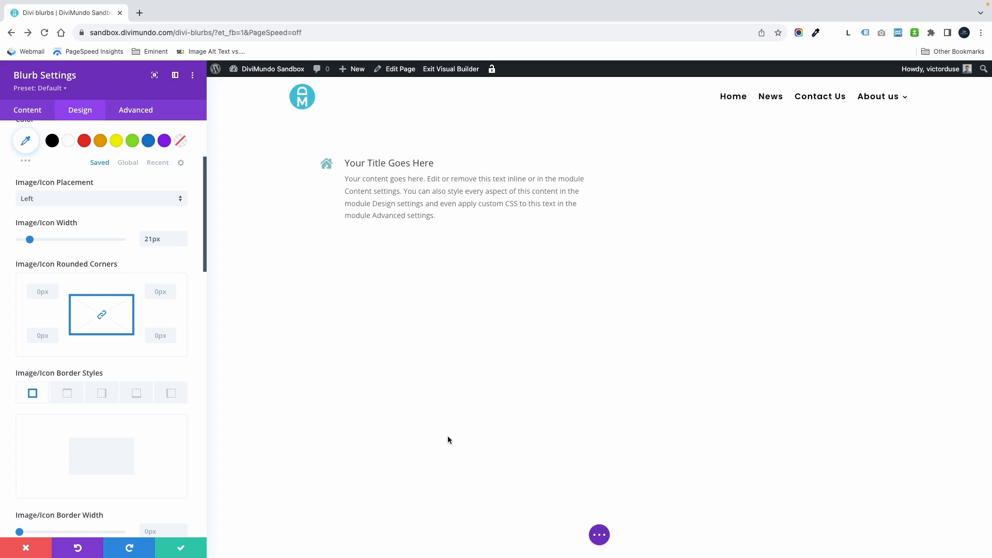
{"action": "mouse_move", "coordinate": [378, 170]}
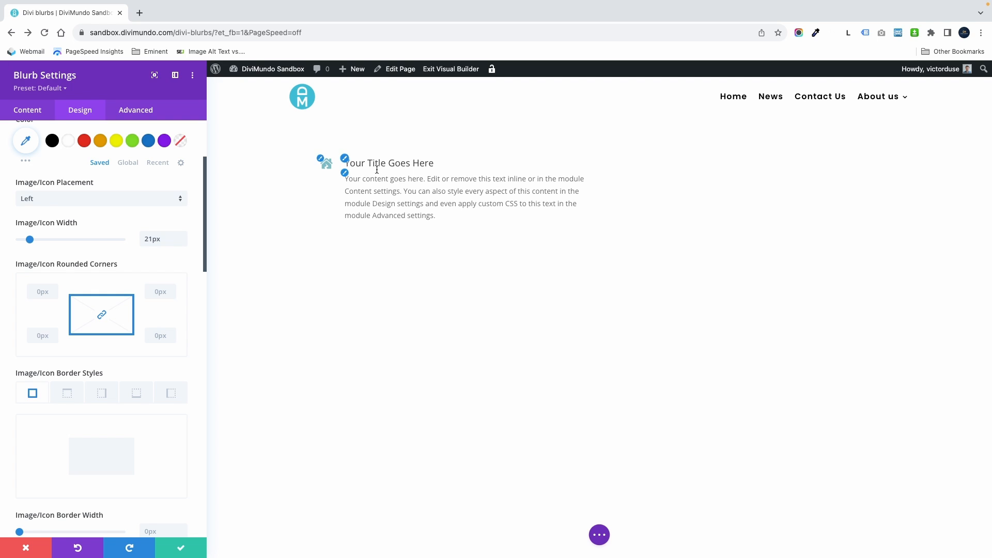
{"action": "left_click", "coordinate": [389, 162]}
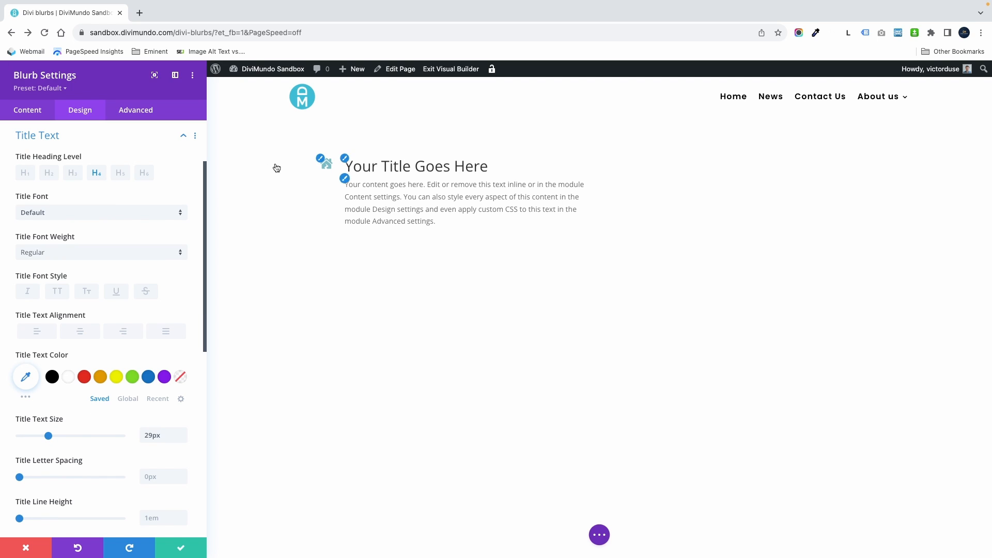
{"action": "mouse_move", "coordinate": [397, 318]}
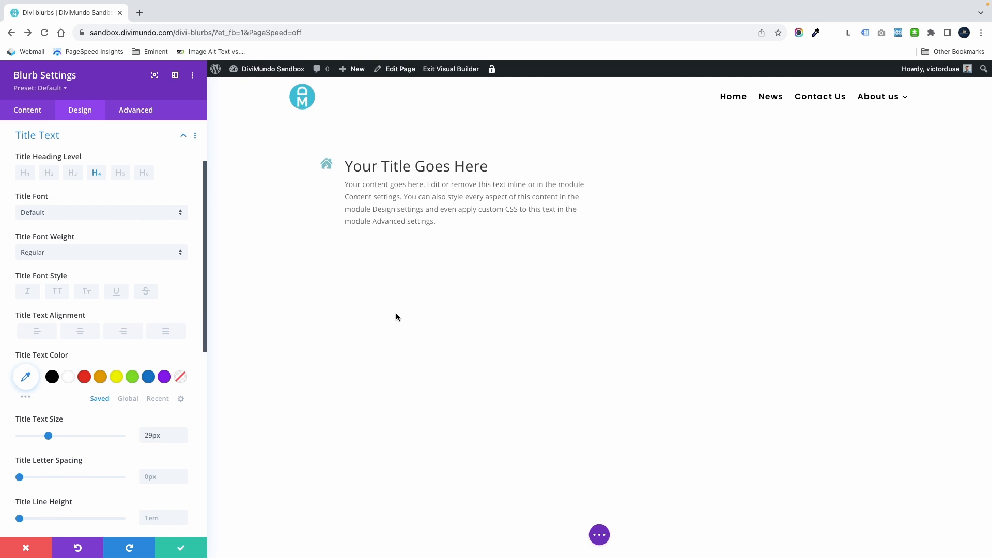
{"action": "mouse_move", "coordinate": [352, 172]}
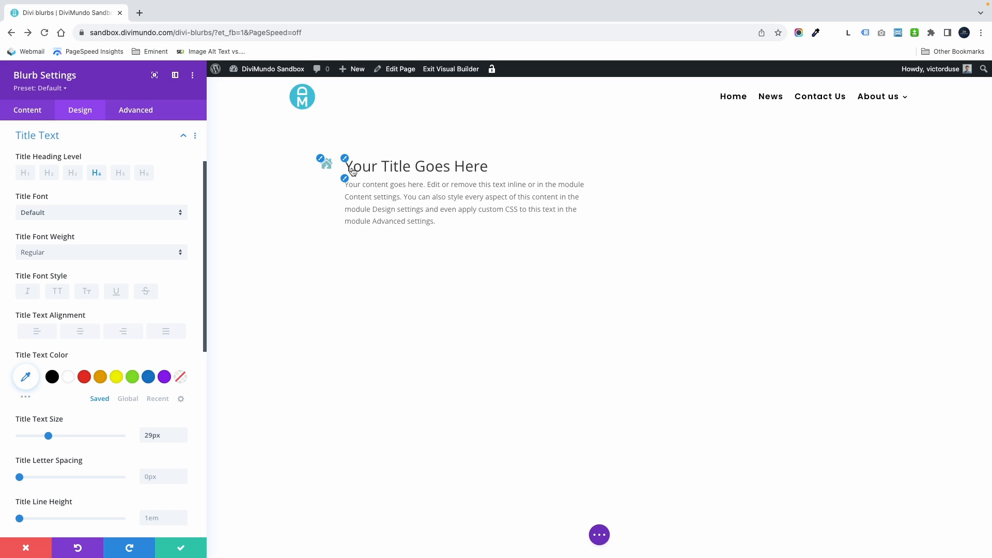
{"action": "mouse_move", "coordinate": [481, 491]}
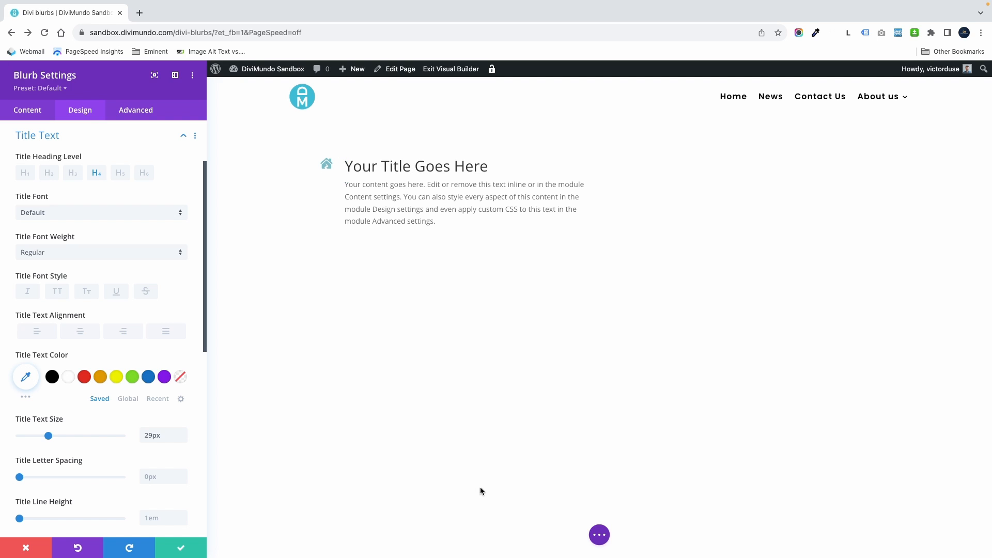
{"action": "mouse_move", "coordinate": [429, 178]}
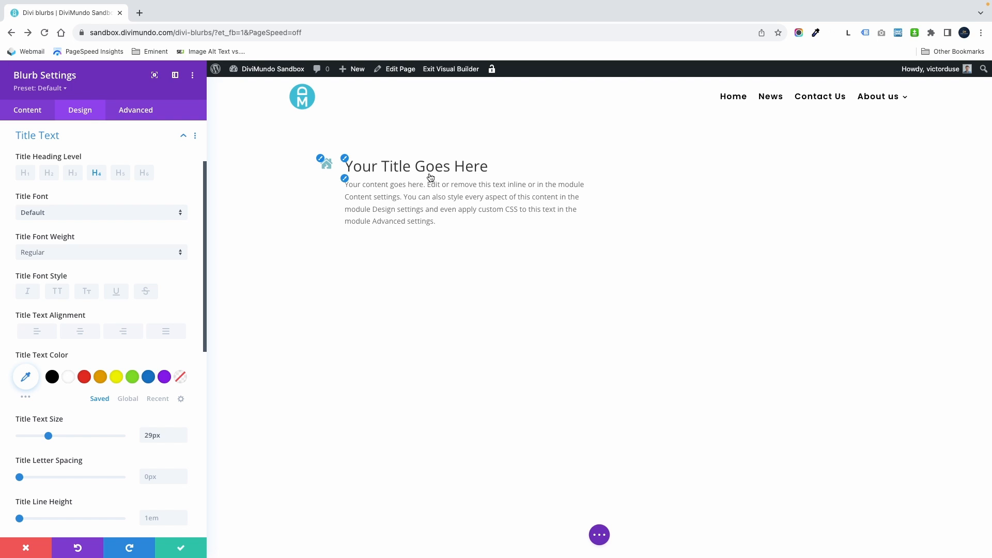
{"action": "mouse_move", "coordinate": [530, 424]}
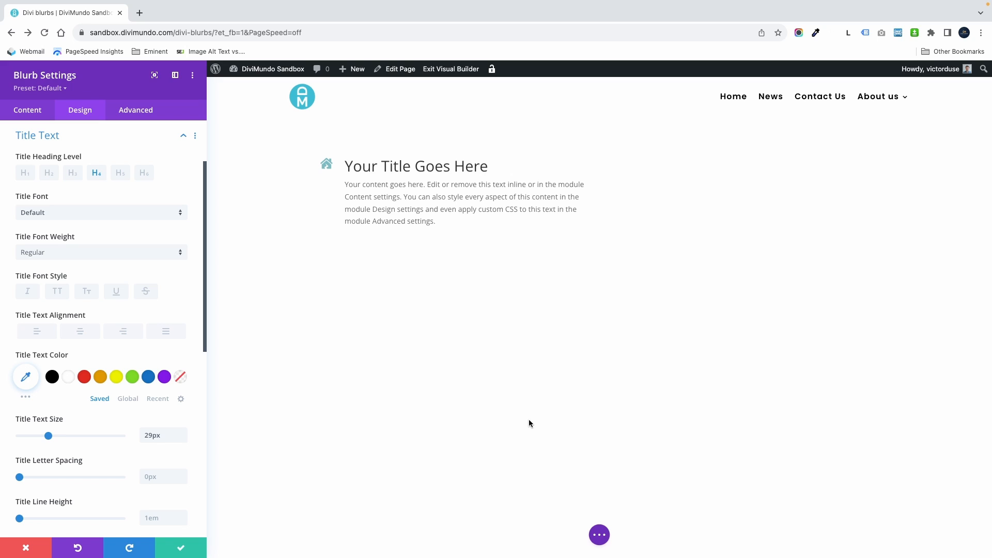
{"action": "mouse_move", "coordinate": [534, 417]}
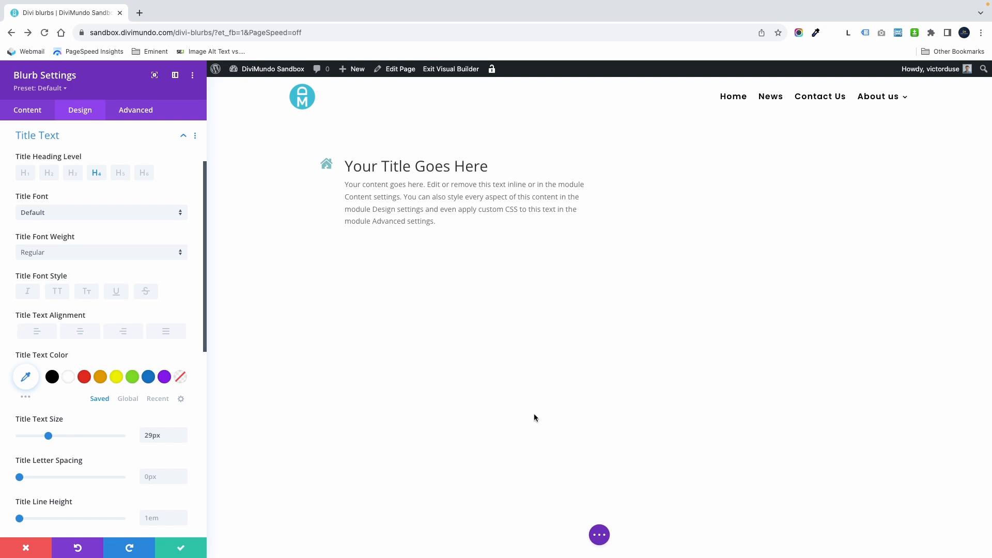
{"action": "mouse_move", "coordinate": [421, 203]}
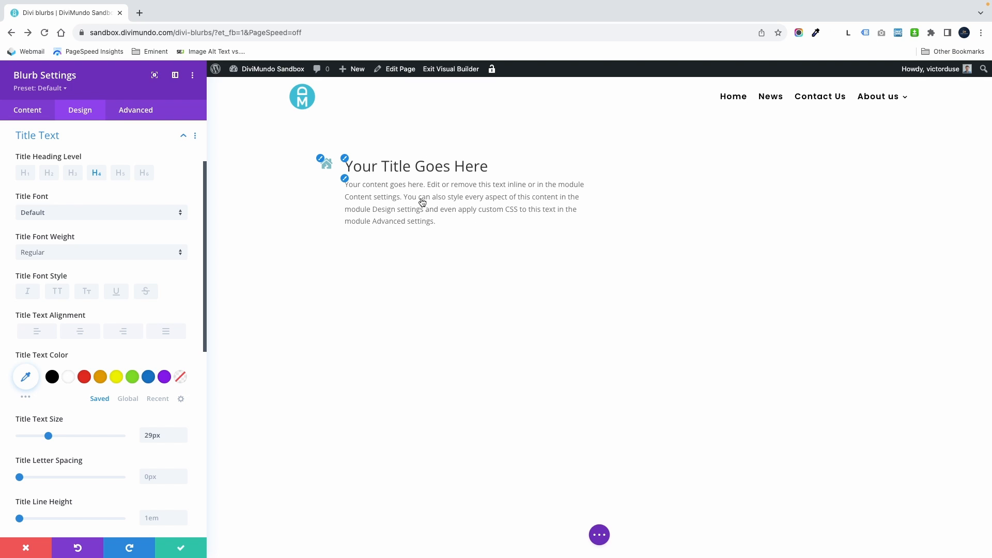
{"action": "mouse_move", "coordinate": [458, 250]}
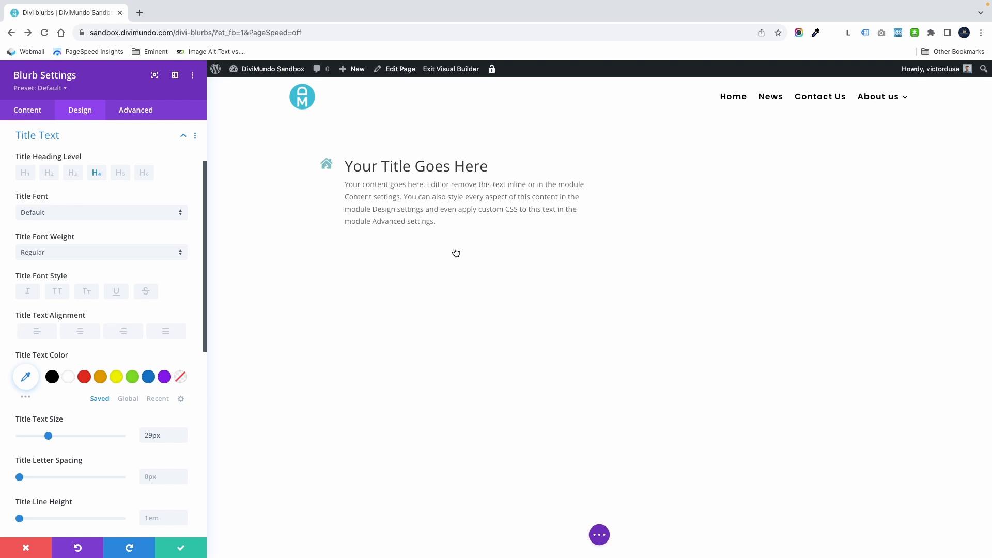
Give the blurb the CSS class dm-tight-blurb under Advanced and save its settings.
{"action": "left_click", "coordinate": [135, 109]}
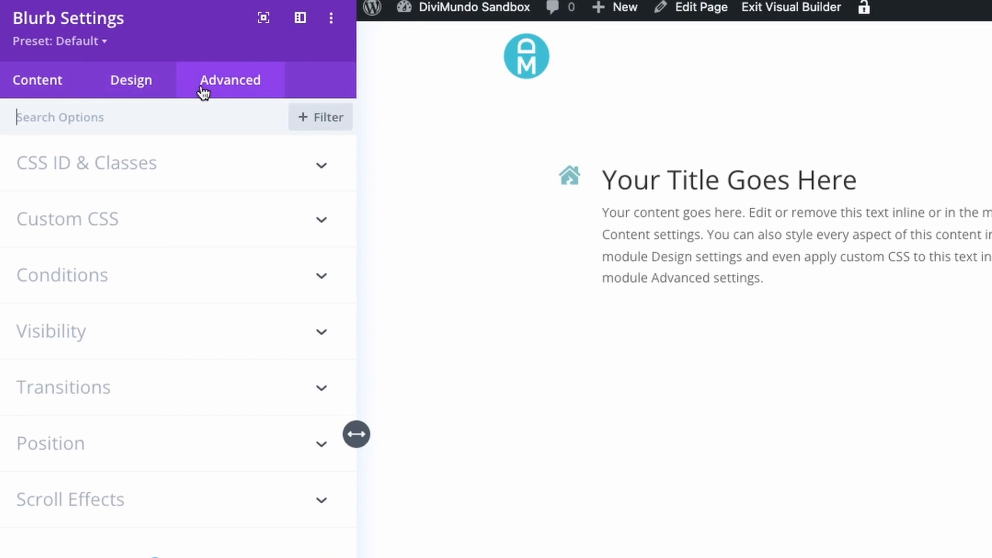
{"action": "left_click", "coordinate": [87, 162]}
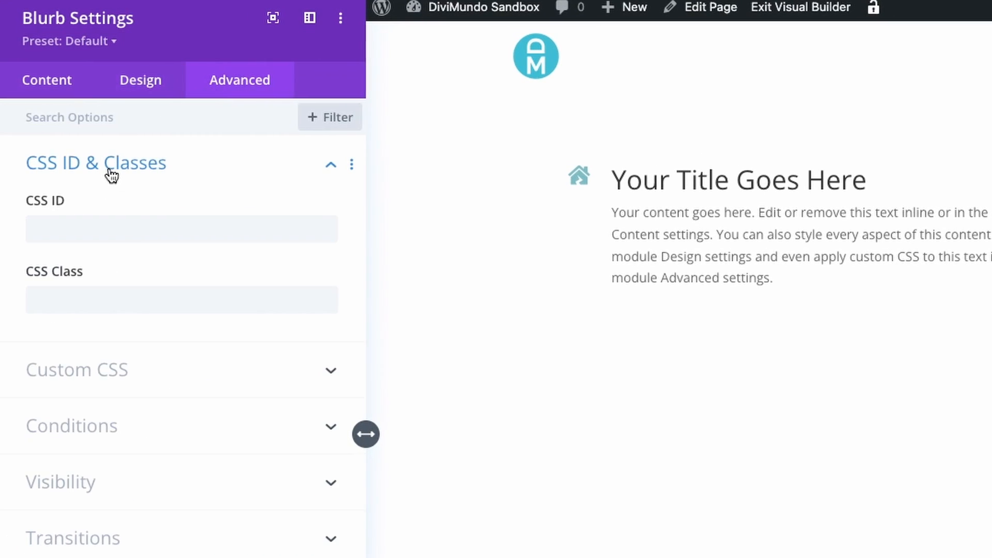
{"action": "left_click", "coordinate": [182, 300]}
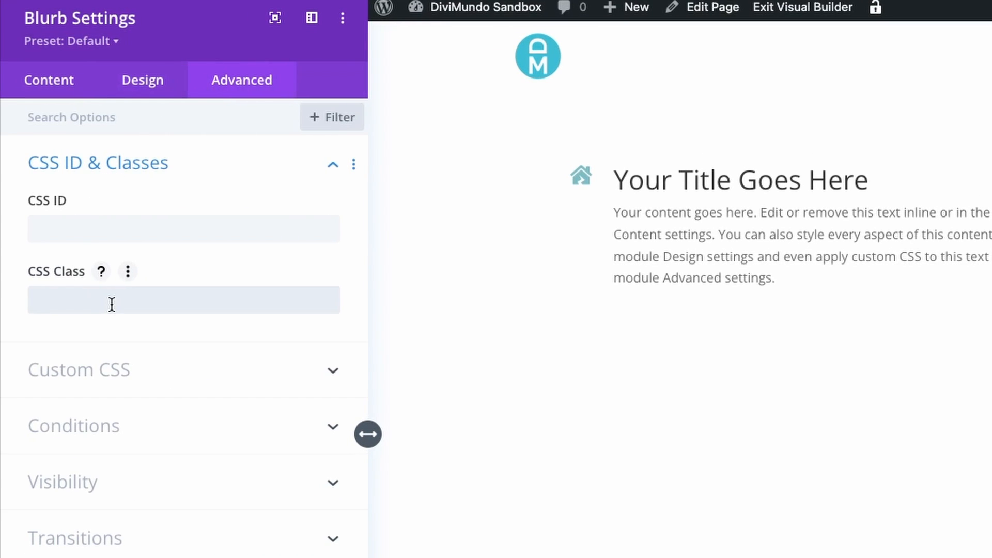
{"action": "type", "text": "dm-"}
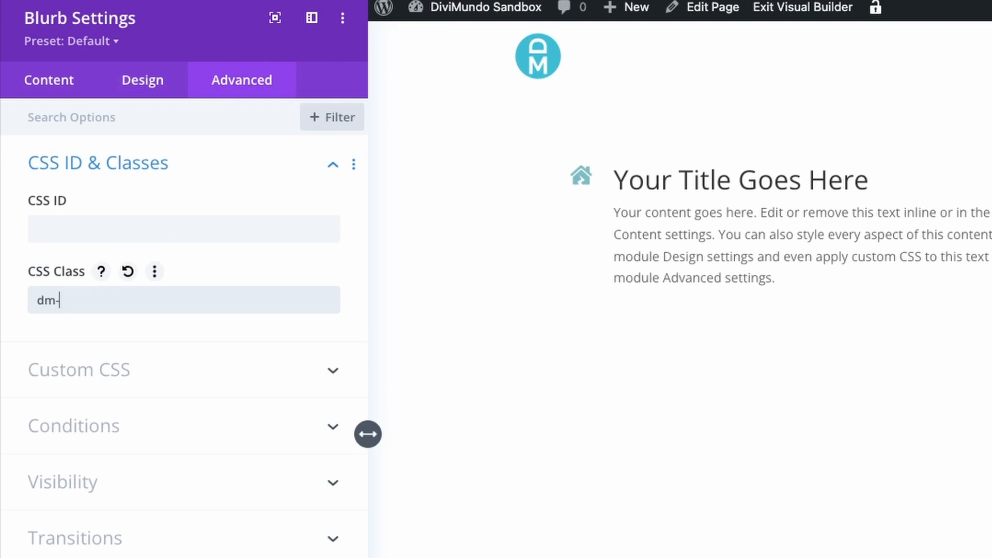
{"action": "type", "text": "tight-"}
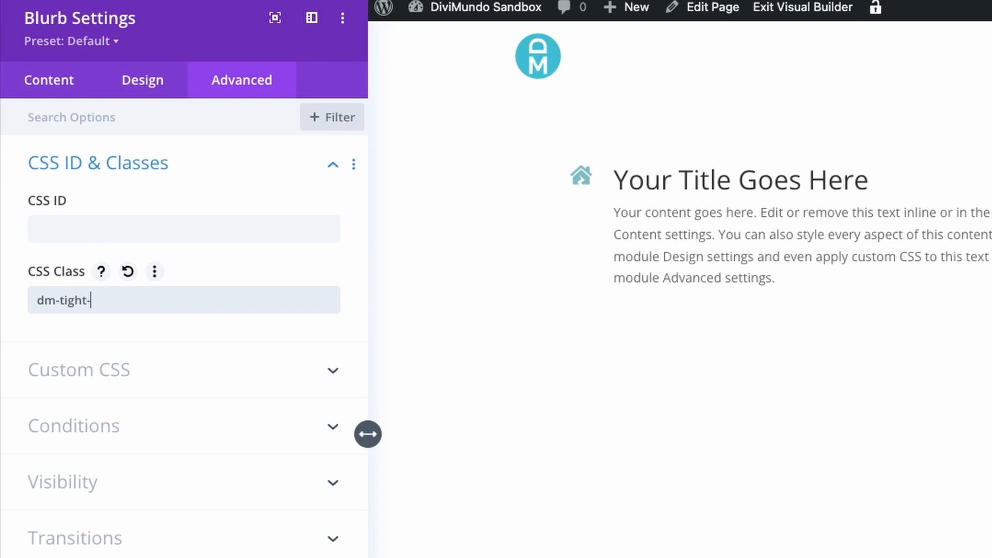
{"action": "type", "text": "blurb"}
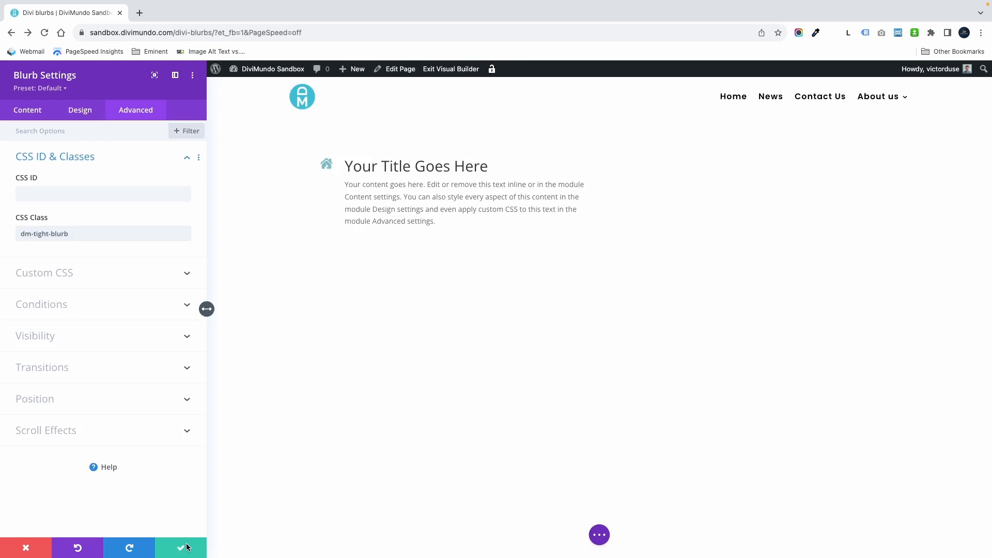
{"action": "left_click", "coordinate": [181, 548]}
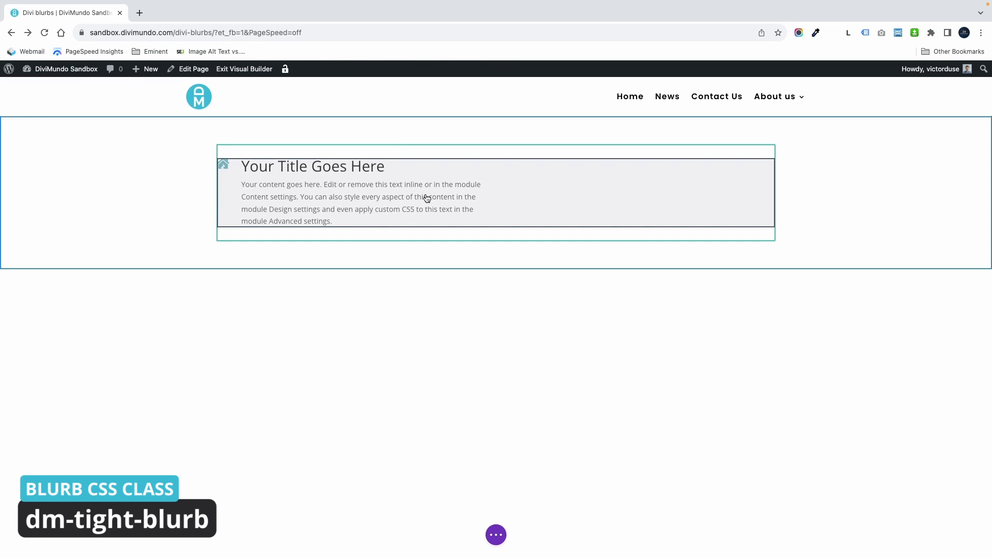
{"action": "mouse_move", "coordinate": [416, 209]}
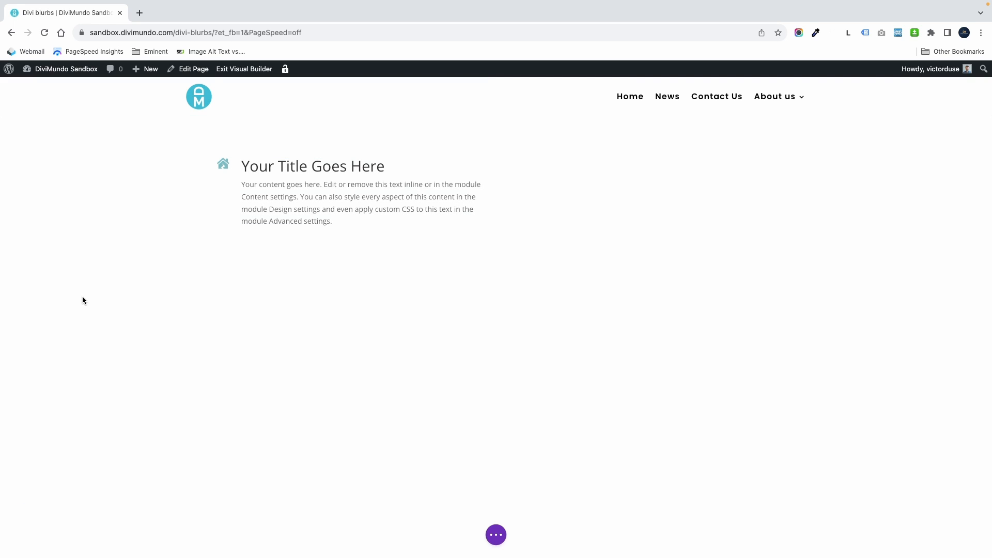
{"action": "mouse_move", "coordinate": [68, 81]}
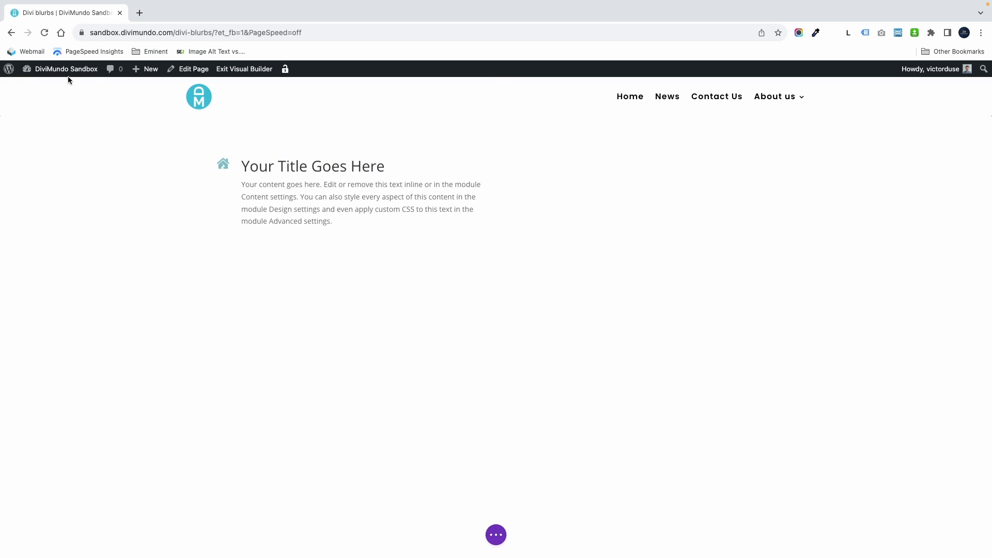
Launch the Theme Customizer from the admin bar's site menu.
{"action": "left_click", "coordinate": [66, 69]}
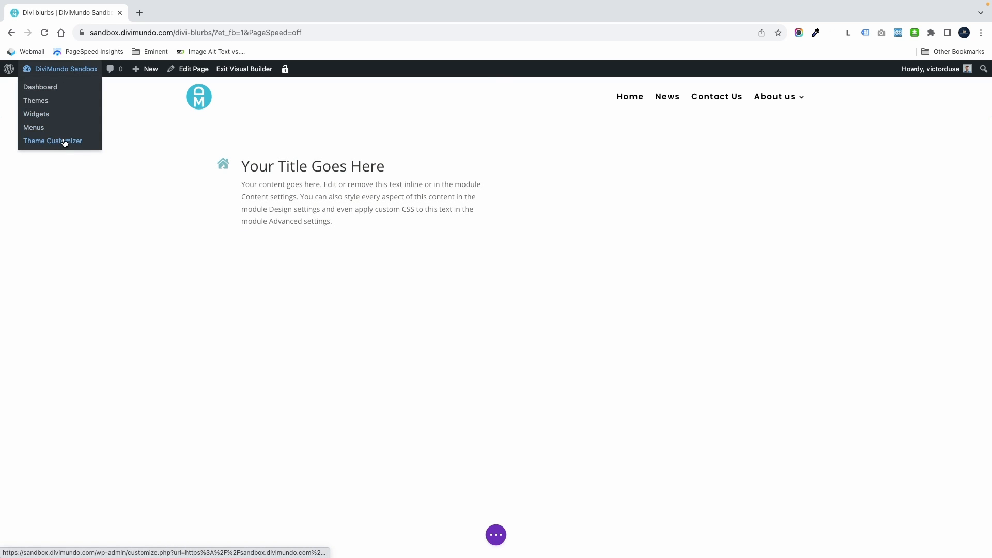
{"action": "left_click", "coordinate": [53, 140]}
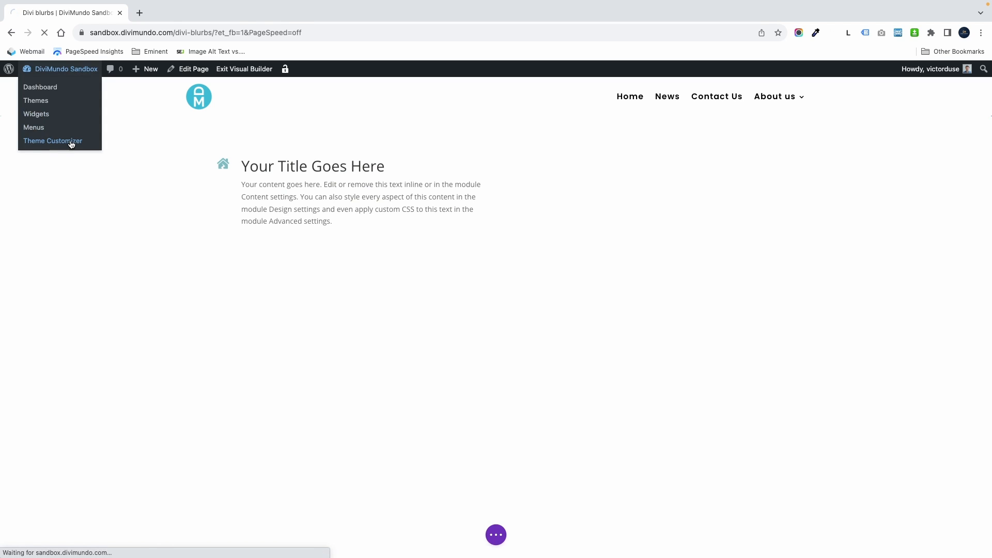
{"action": "left_click", "coordinate": [53, 140]}
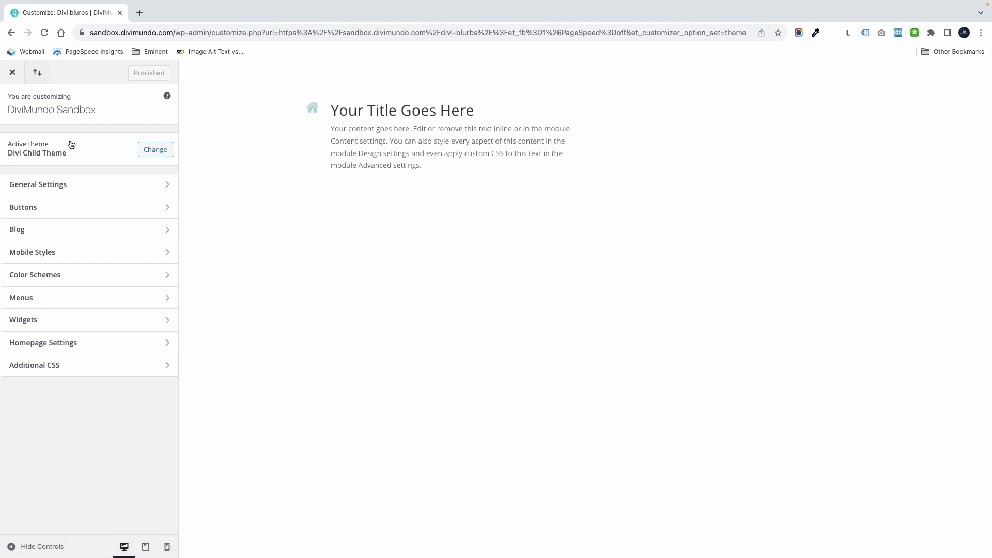
{"action": "mouse_move", "coordinate": [71, 144]}
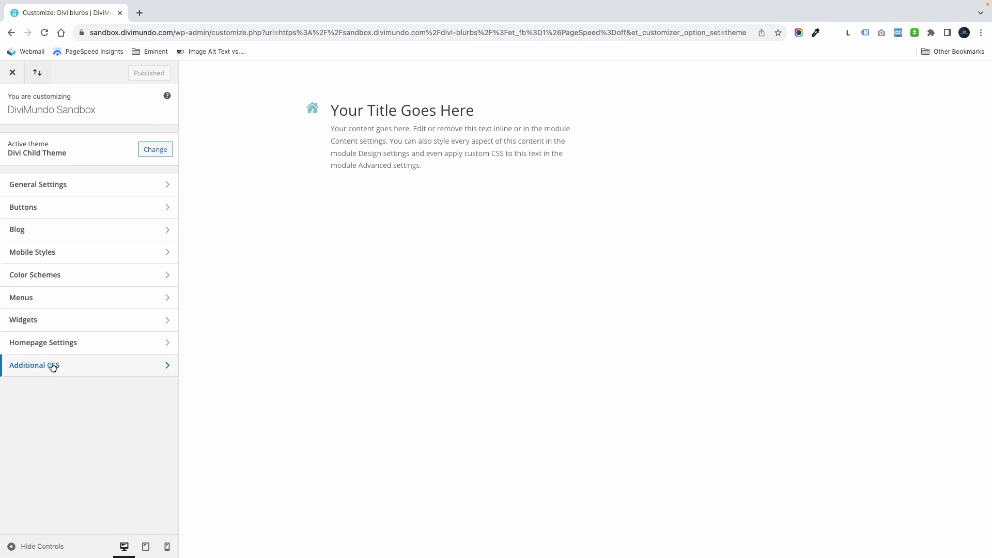
Enter the Additional CSS panel and focus the empty code editor.
{"action": "left_click", "coordinate": [34, 364]}
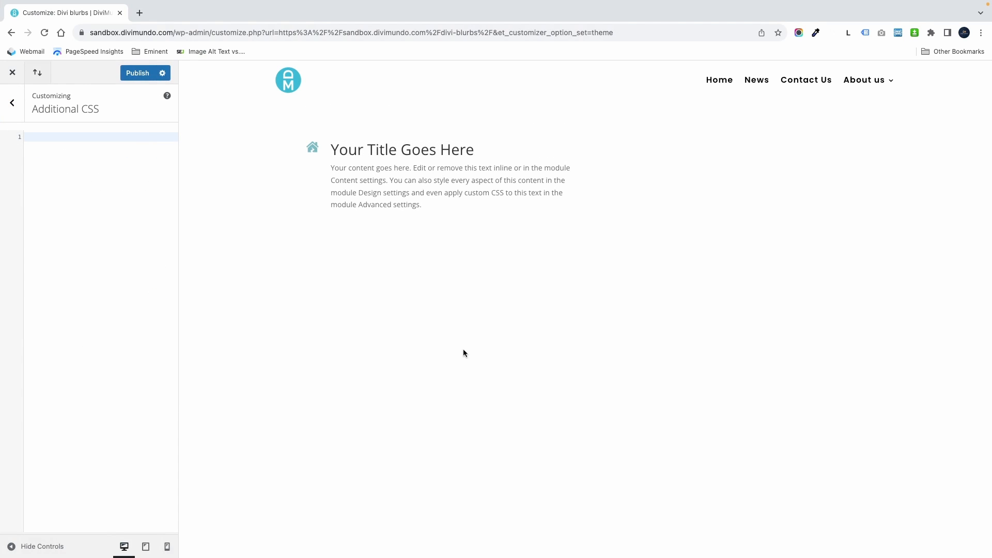
{"action": "mouse_move", "coordinate": [327, 157]}
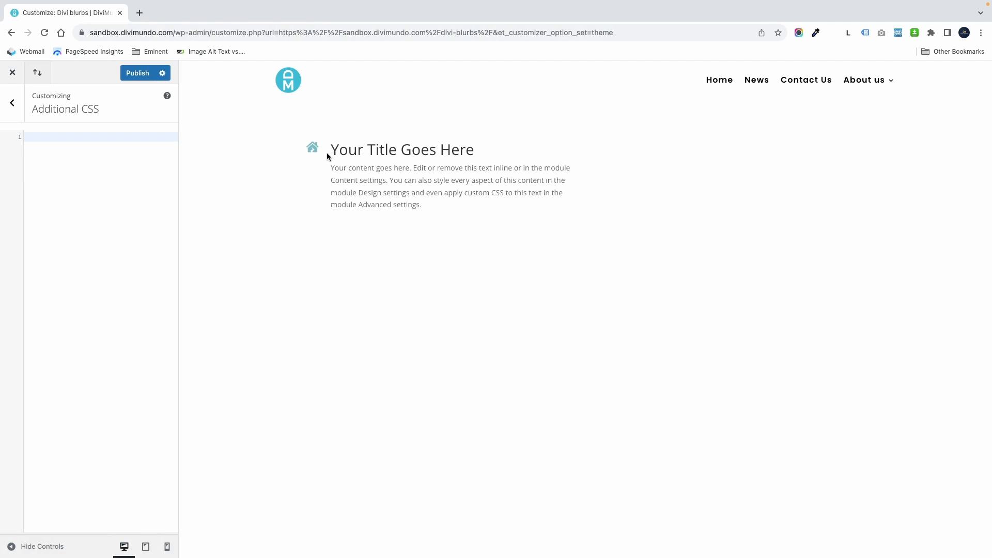
{"action": "mouse_move", "coordinate": [319, 157]}
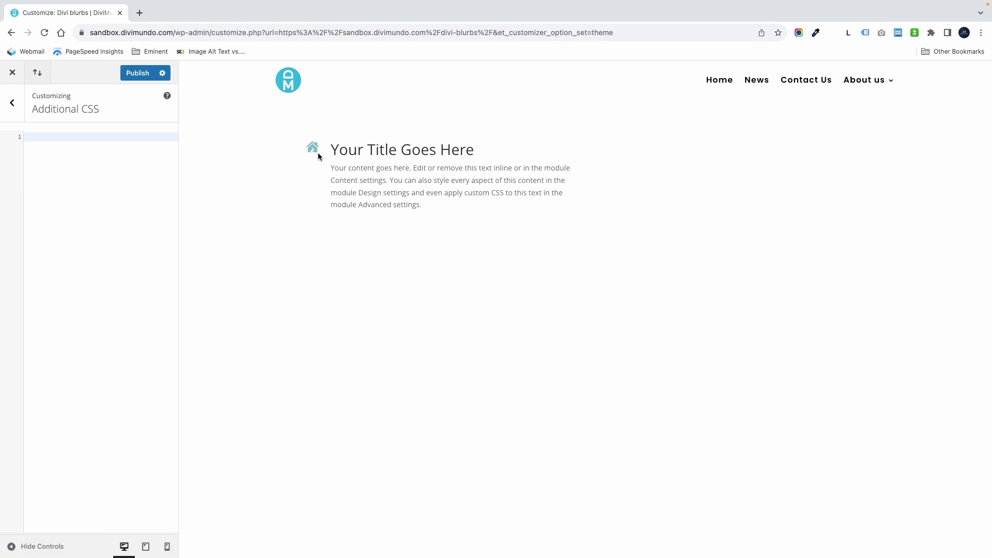
{"action": "mouse_move", "coordinate": [320, 152]}
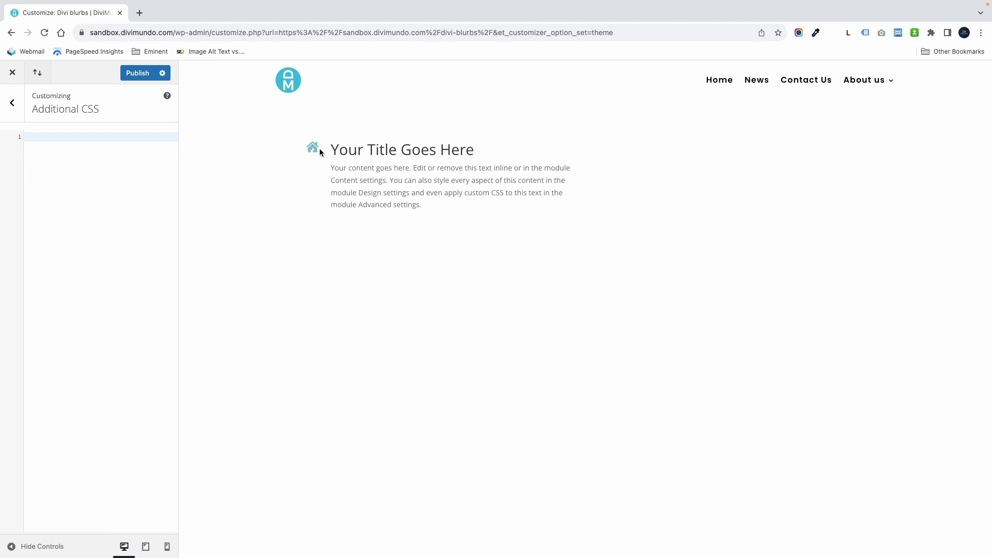
{"action": "mouse_move", "coordinate": [334, 153]}
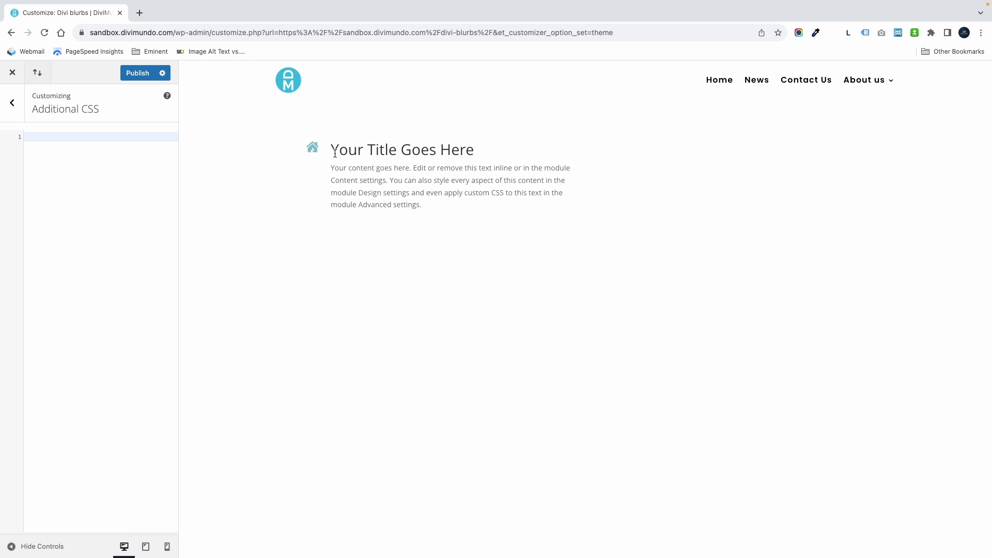
{"action": "mouse_move", "coordinate": [321, 160]}
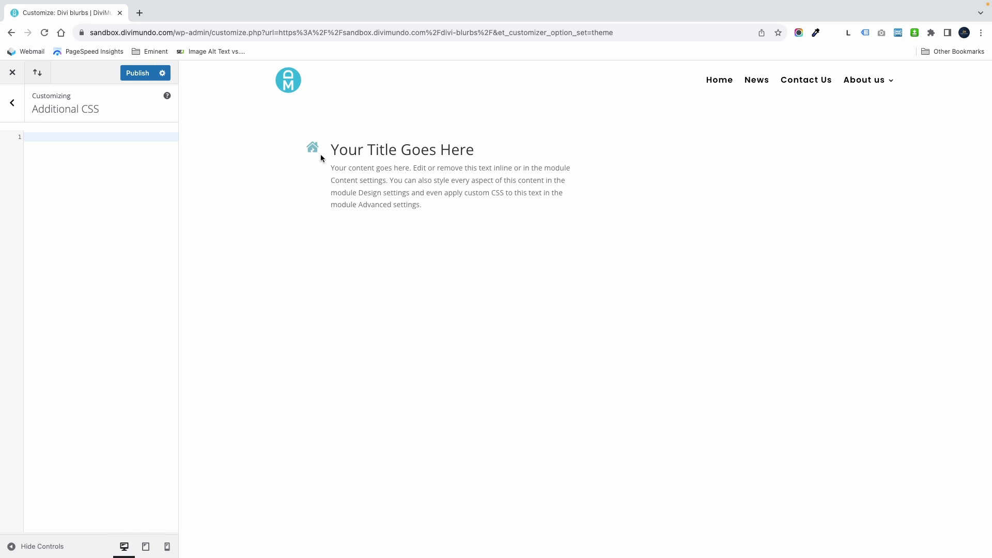
{"action": "left_click", "coordinate": [95, 137]}
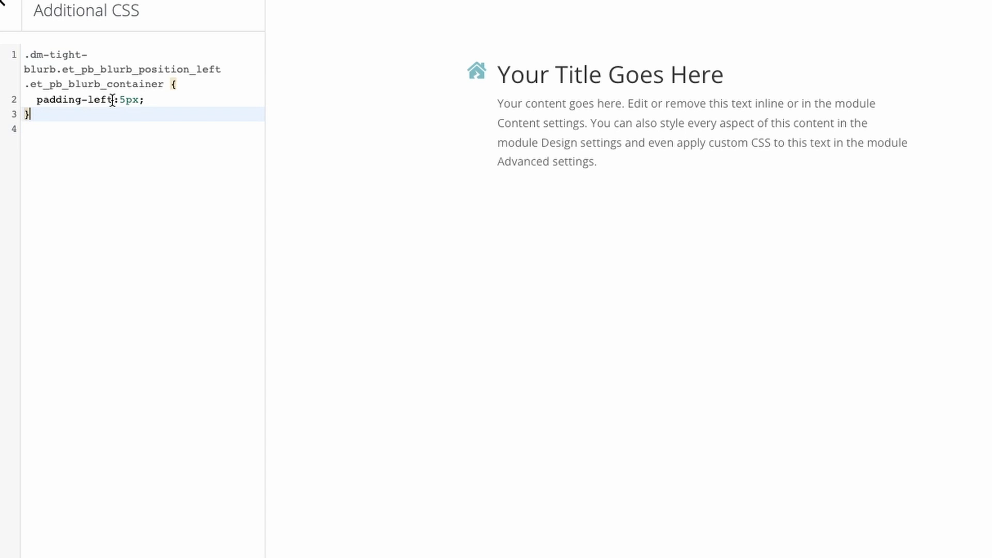
{"action": "mouse_move", "coordinate": [137, 104]}
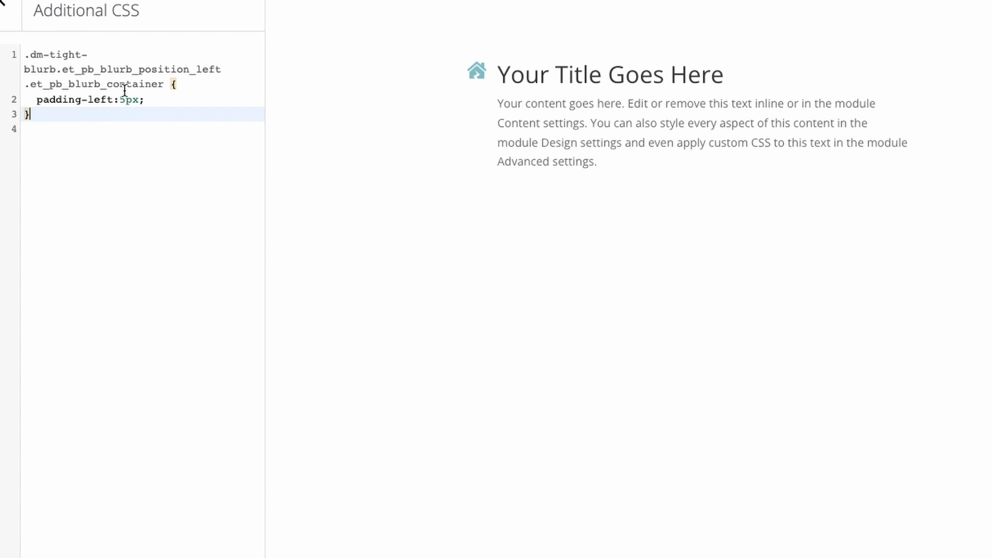
{"action": "mouse_move", "coordinate": [209, 69]}
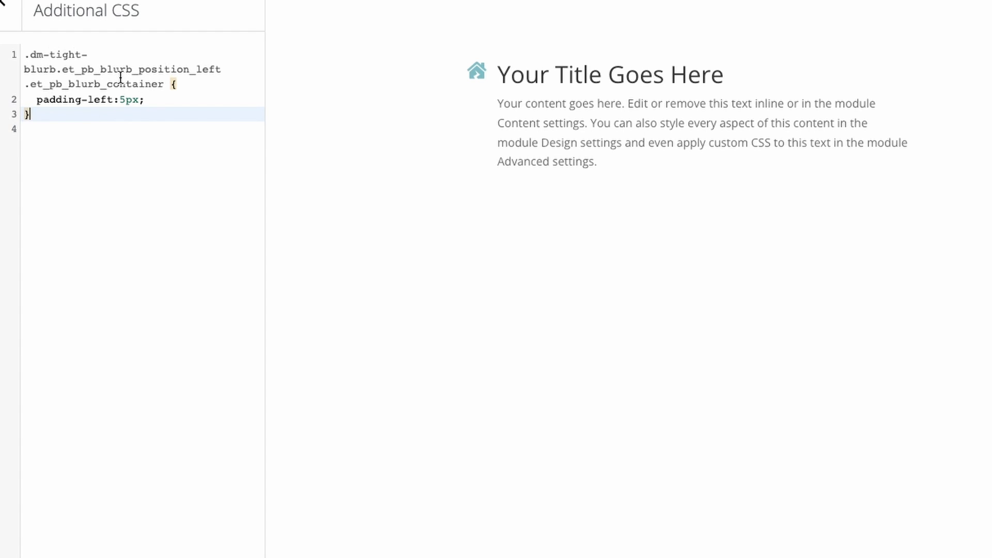
{"action": "mouse_move", "coordinate": [480, 92]}
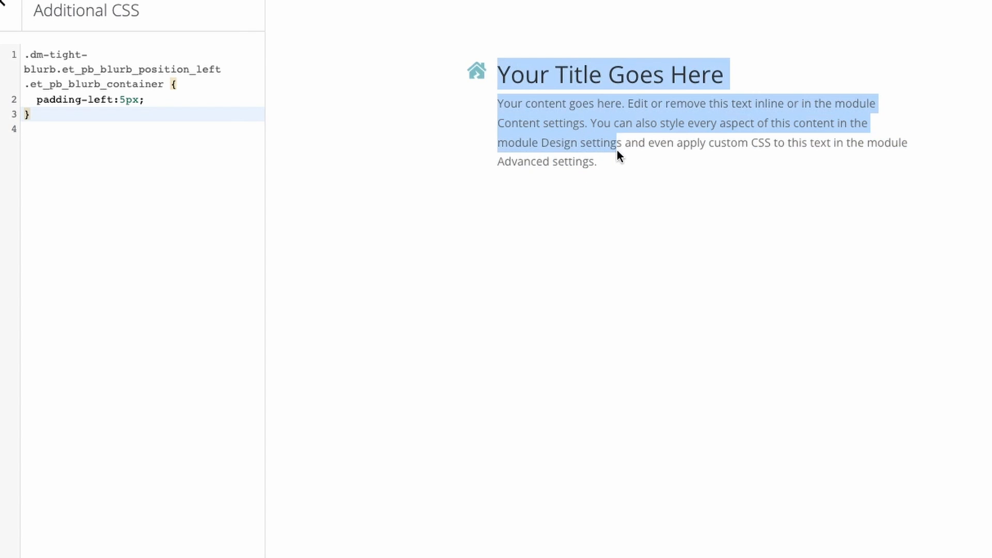
Test padding-left values 0 and 30px on the blurb container, then settle on 5px.
{"action": "left_click", "coordinate": [115, 108]}
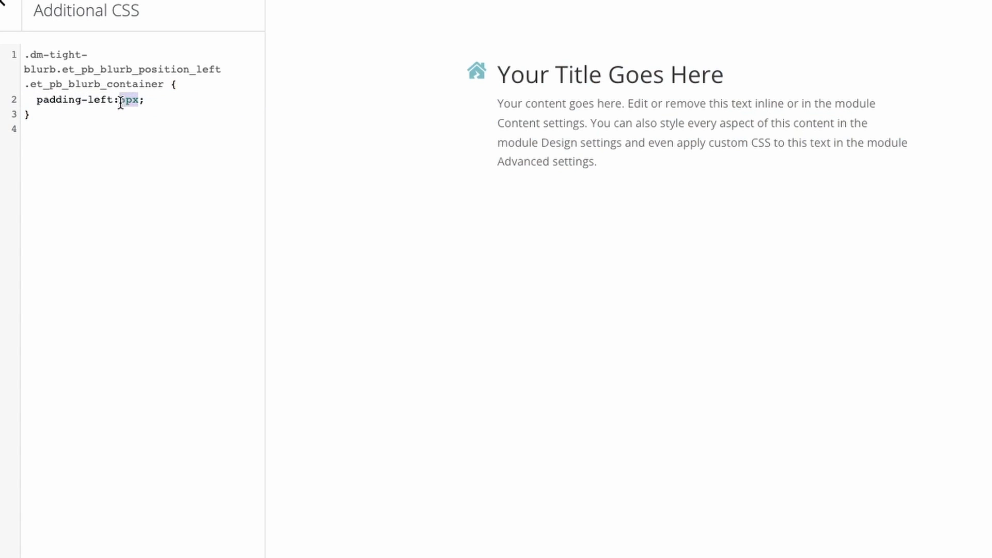
{"action": "type", "text": "0"}
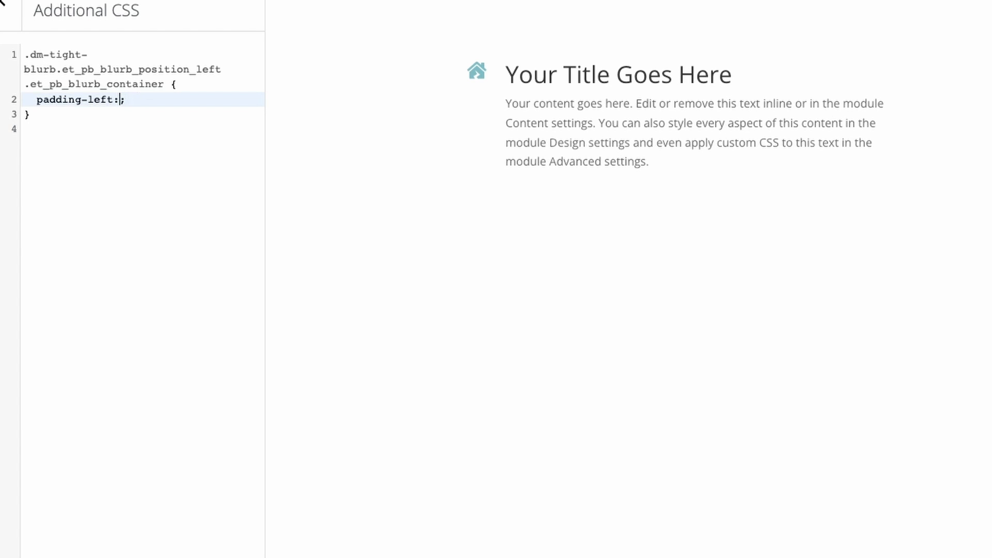
{"action": "type", "text": "30px"}
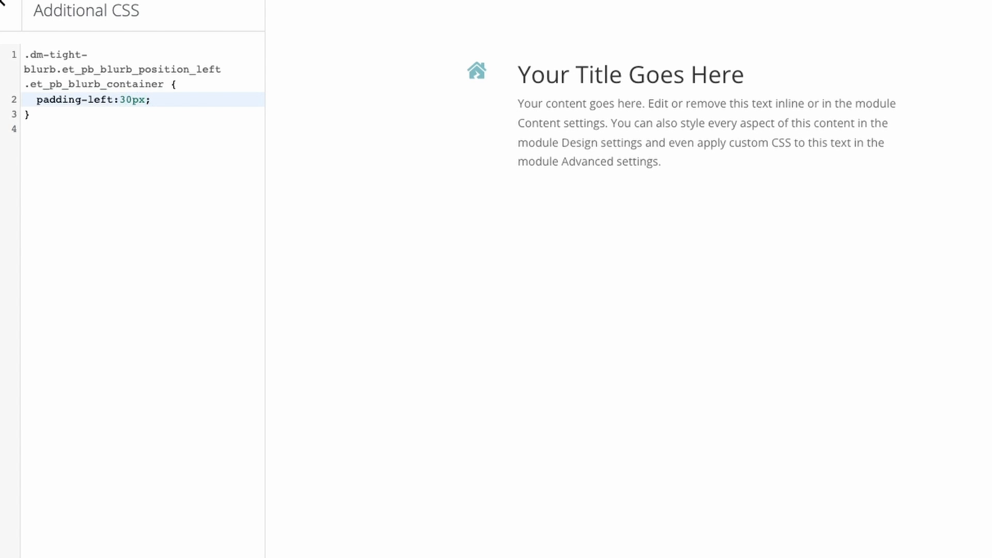
{"action": "type", "text": "5px"}
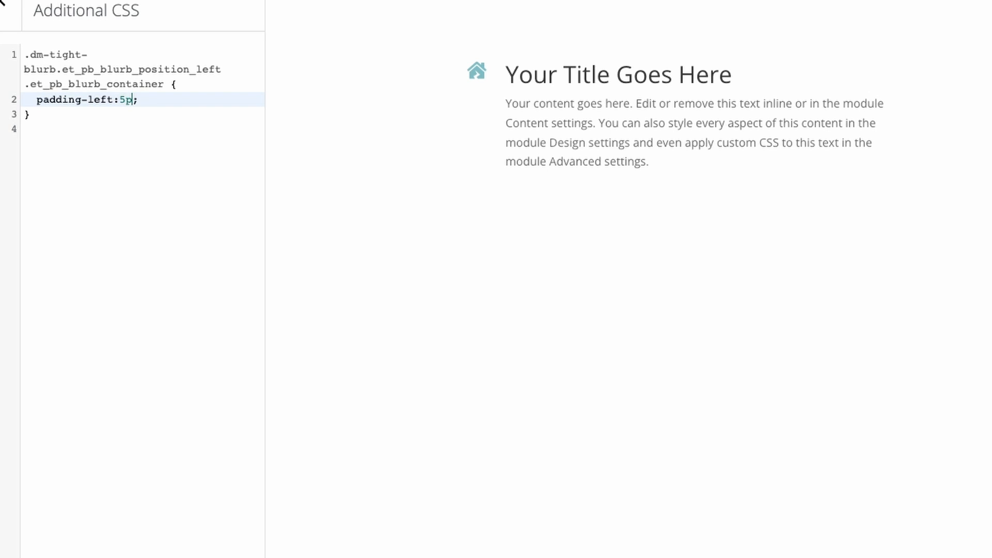
{"action": "type", "text": "x"}
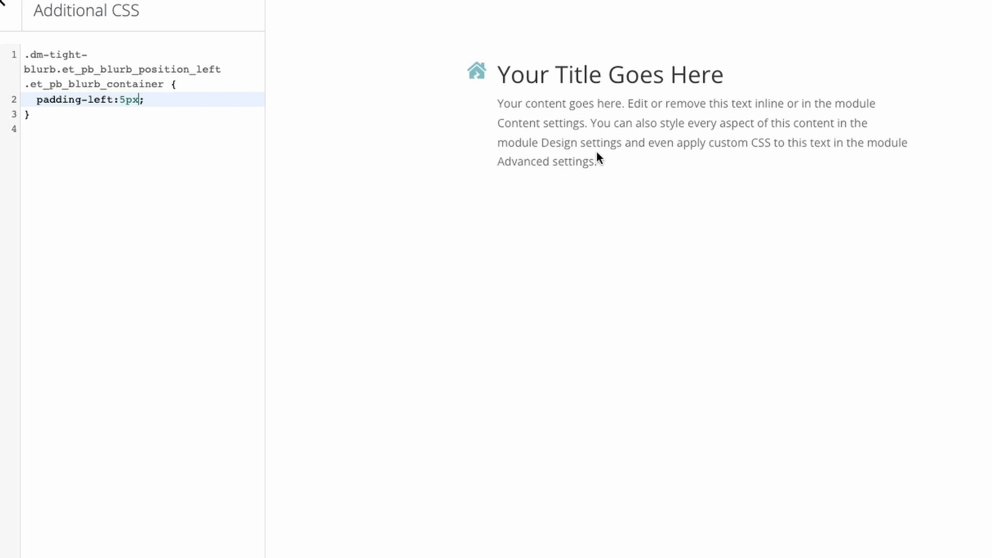
{"action": "mouse_move", "coordinate": [499, 75]}
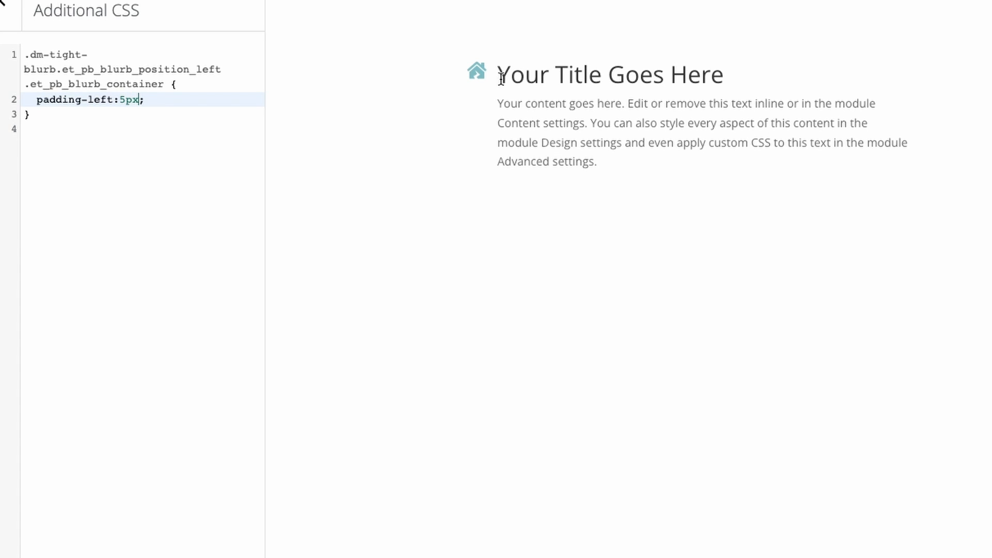
{"action": "mouse_move", "coordinate": [511, 99]}
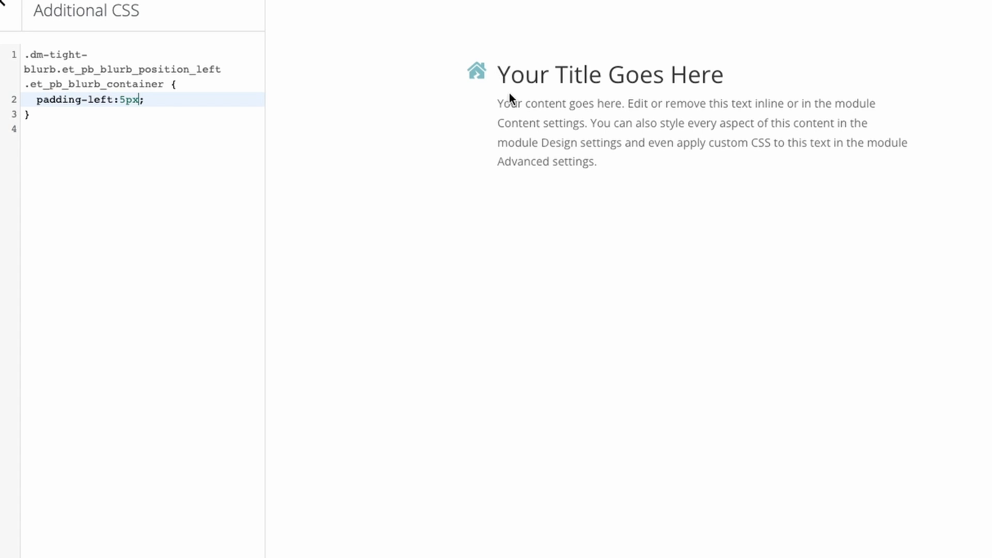
{"action": "mouse_move", "coordinate": [554, 249]}
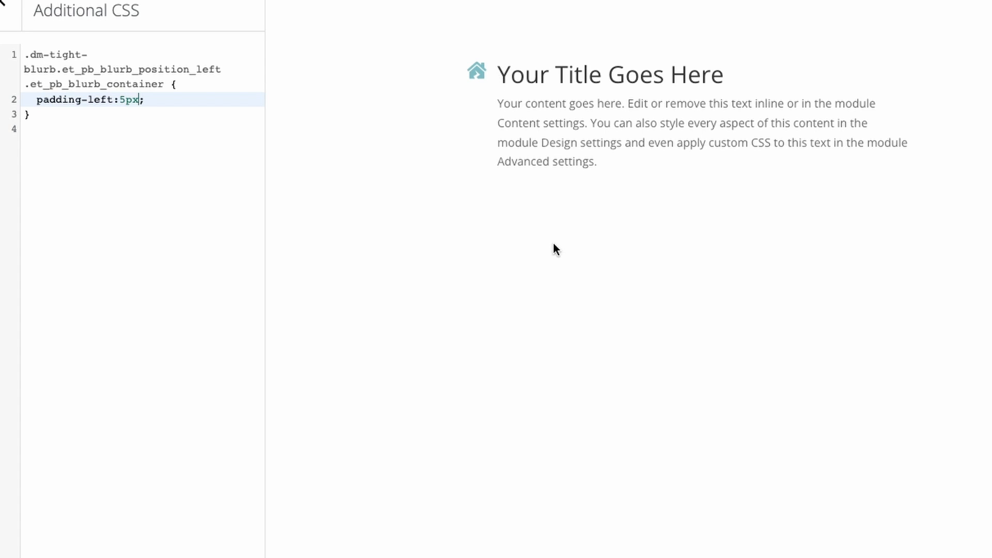
{"action": "mouse_move", "coordinate": [509, 99]}
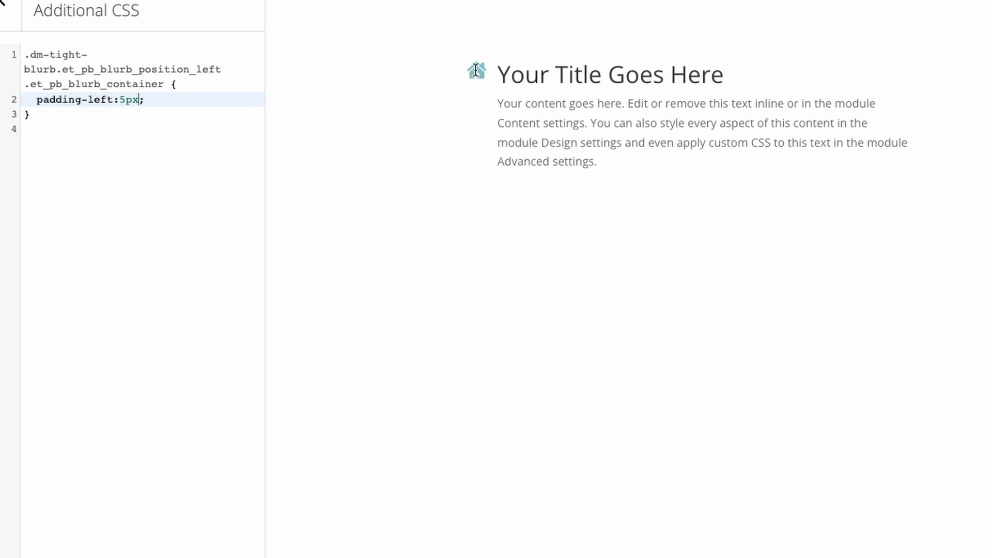
{"action": "mouse_move", "coordinate": [636, 118]}
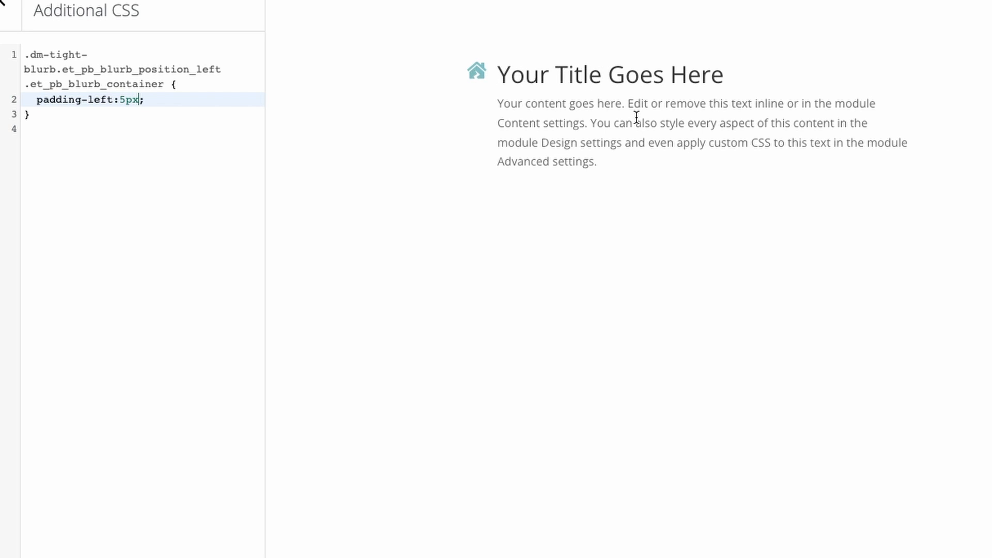
{"action": "mouse_move", "coordinate": [637, 83]}
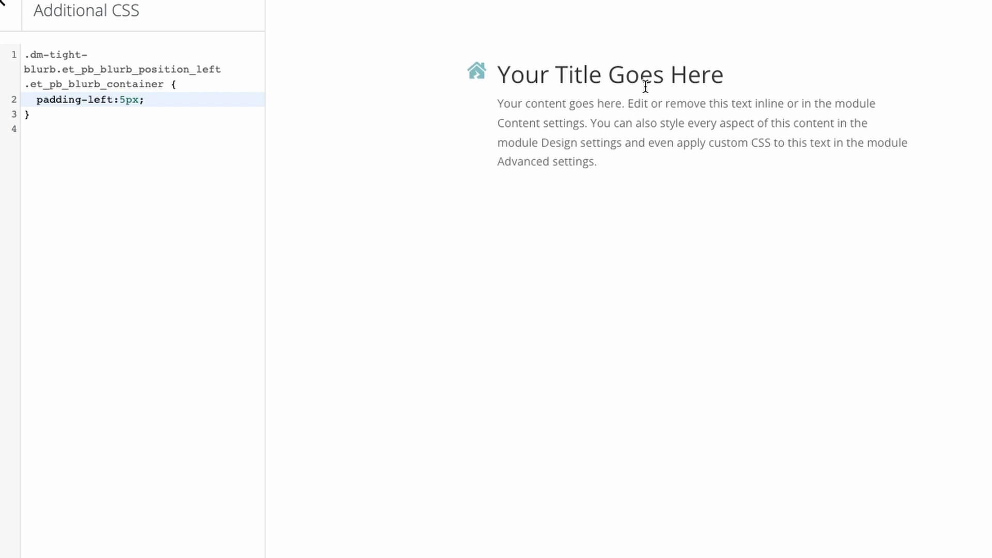
{"action": "mouse_move", "coordinate": [610, 115]}
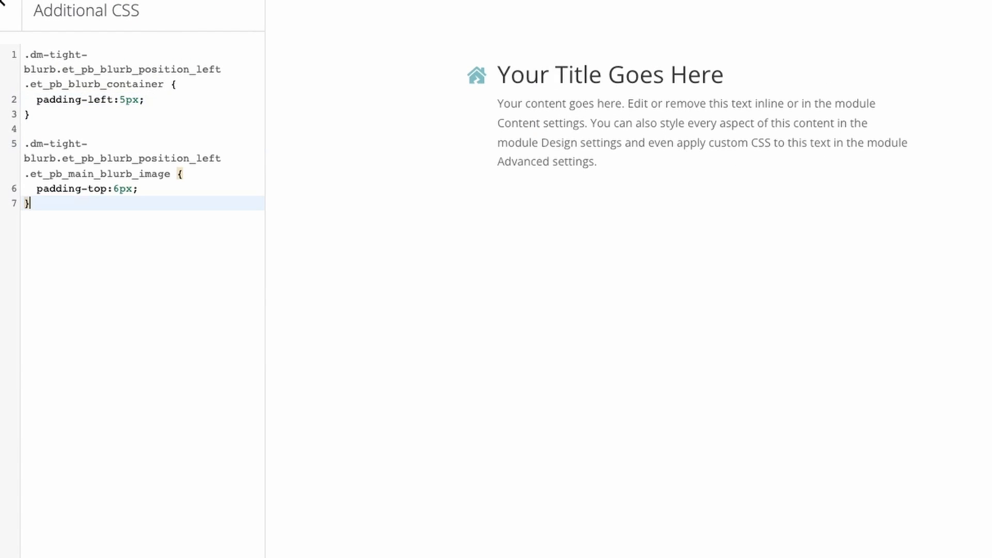
{"action": "mouse_move", "coordinate": [322, 241]}
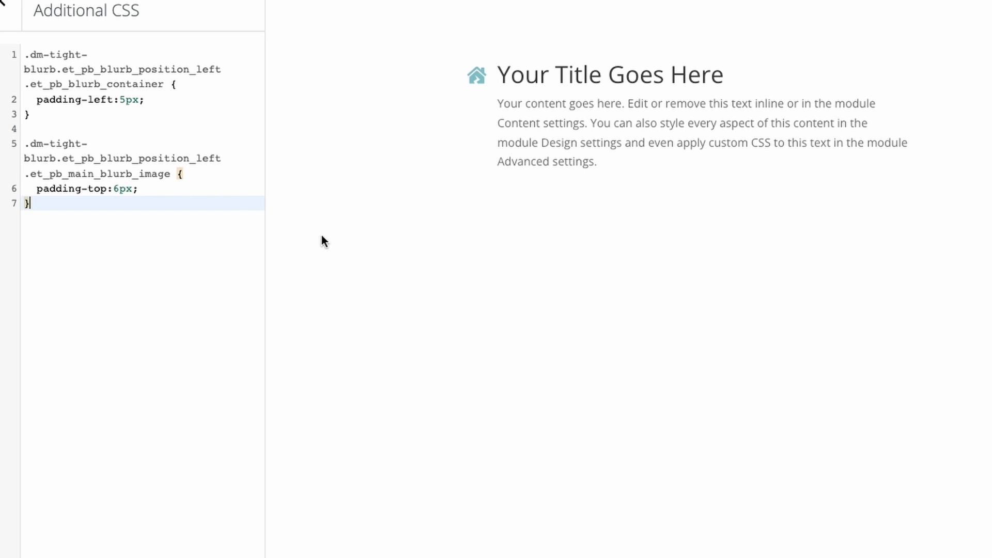
{"action": "mouse_move", "coordinate": [478, 71]}
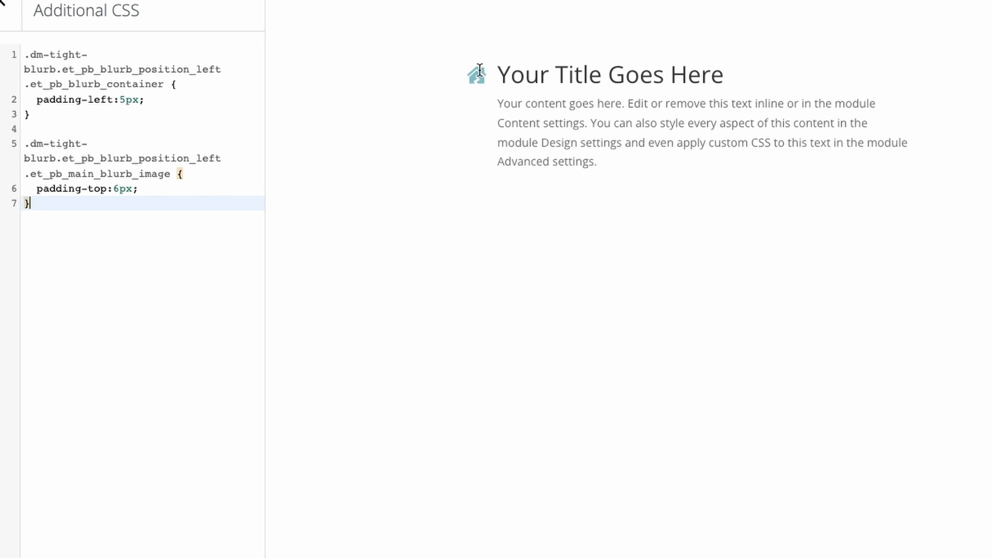
{"action": "mouse_move", "coordinate": [105, 210]}
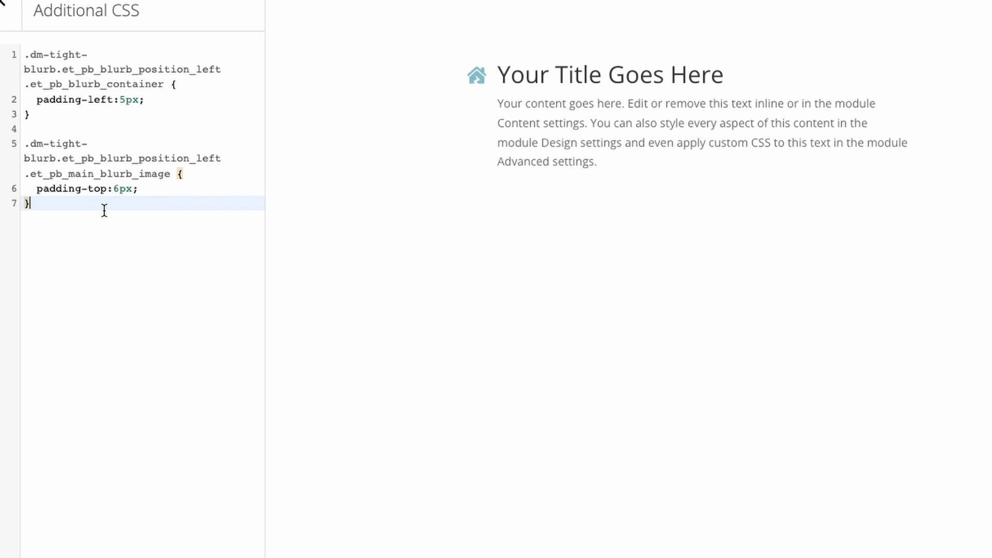
{"action": "mouse_move", "coordinate": [587, 236]}
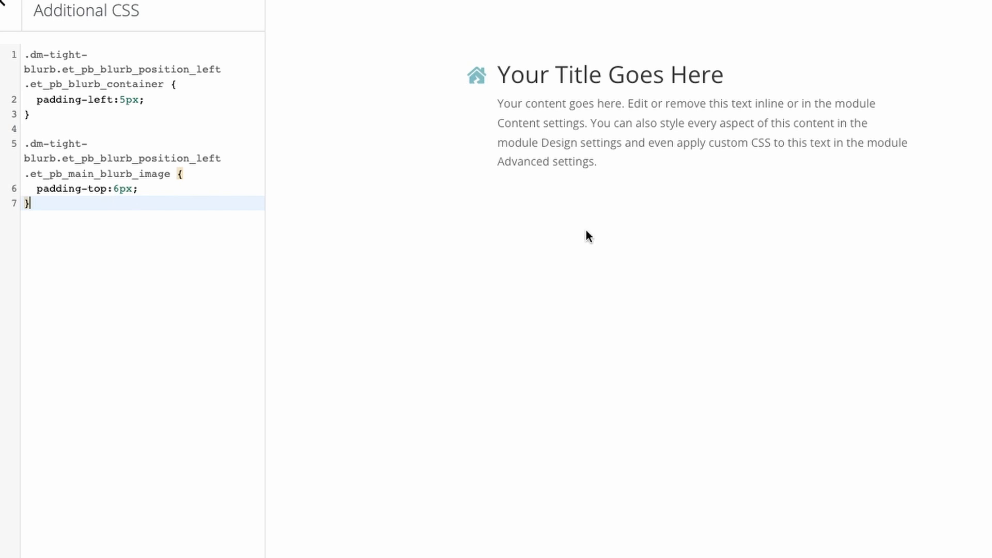
{"action": "mouse_move", "coordinate": [471, 94]}
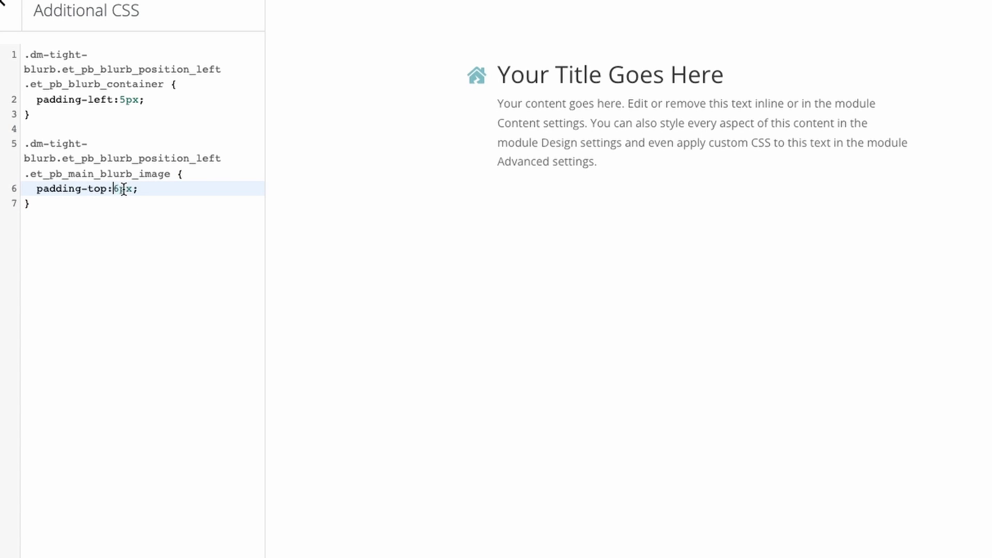
{"action": "mouse_move", "coordinate": [323, 314]}
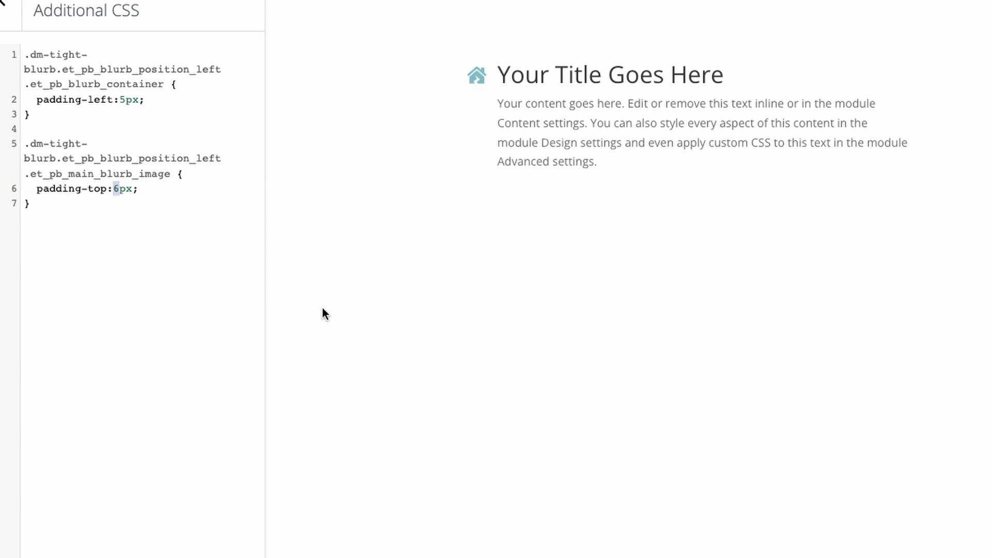
Try 20px top padding on .et_pb_main_blurb_image, then set it back to 6px.
{"action": "type", "text": "20"}
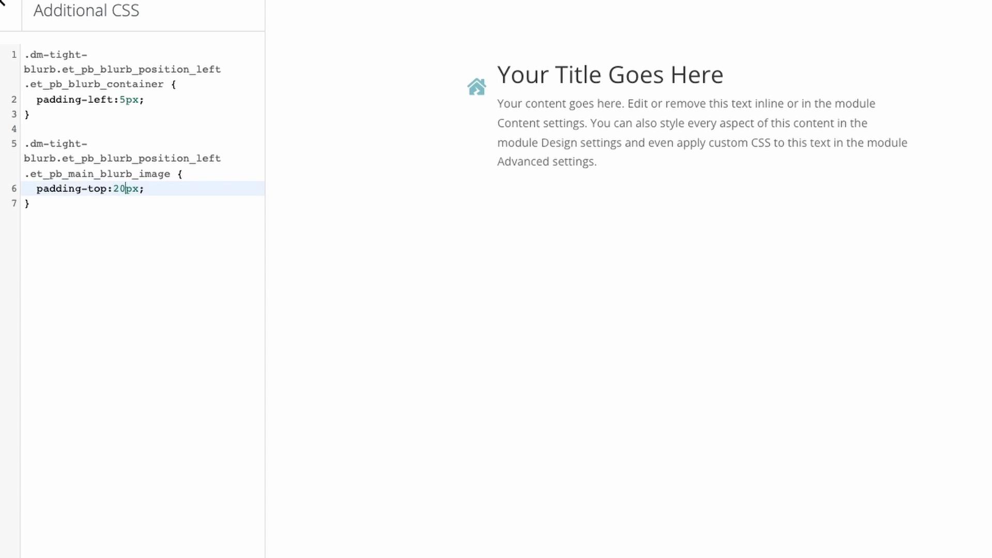
{"action": "key", "text": "Backspace"}
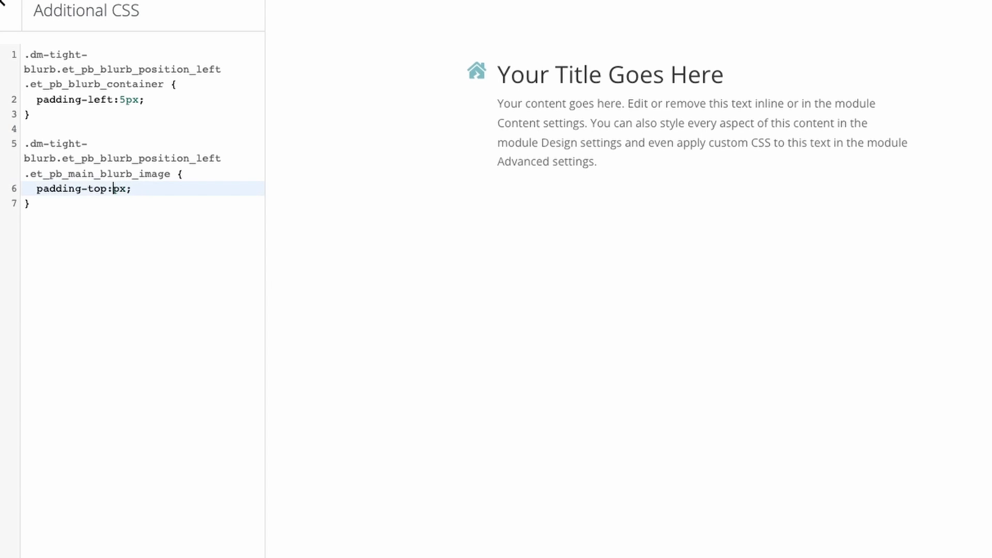
{"action": "type", "text": "0"}
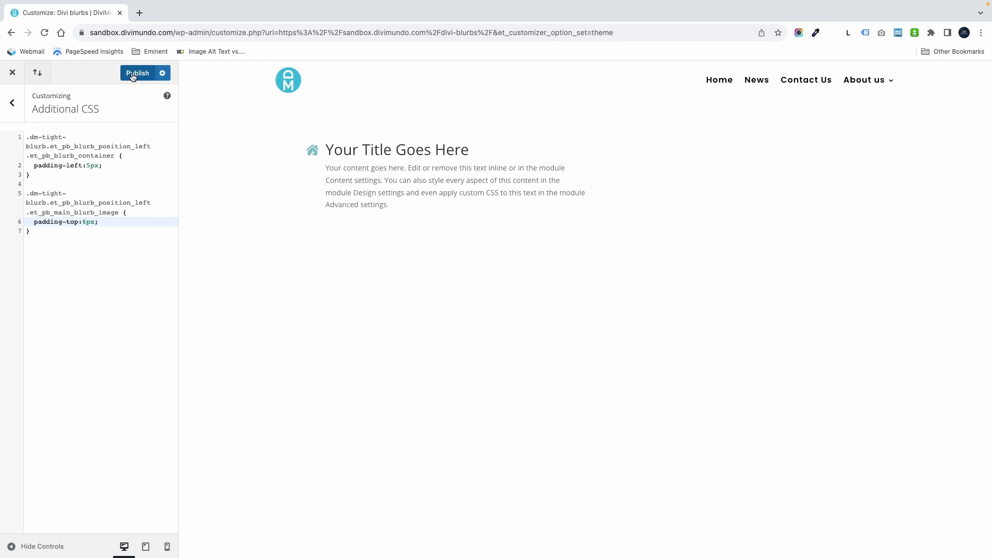
Publish the Additional CSS changes and view the live Divi blurbs page.
{"action": "left_click", "coordinate": [137, 72]}
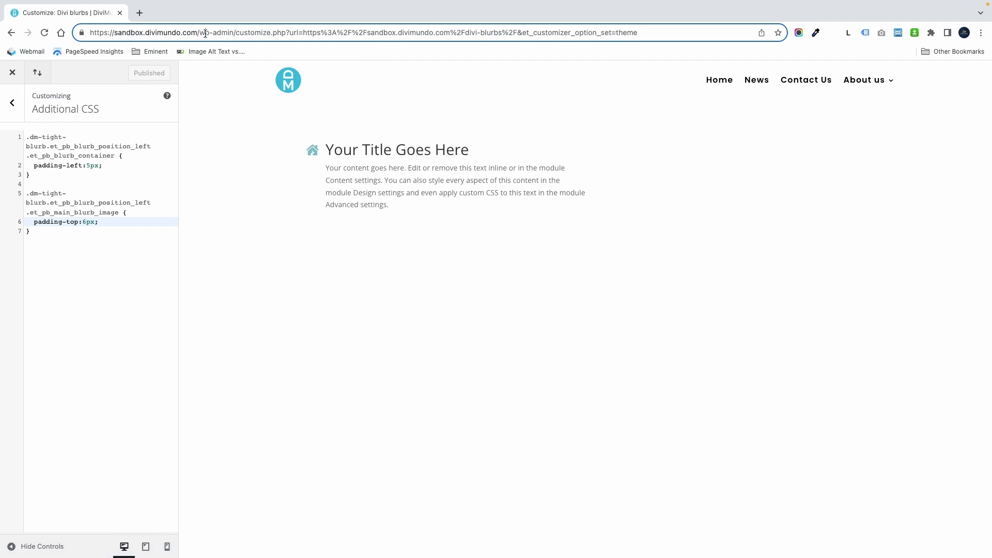
{"action": "left_click", "coordinate": [12, 72]}
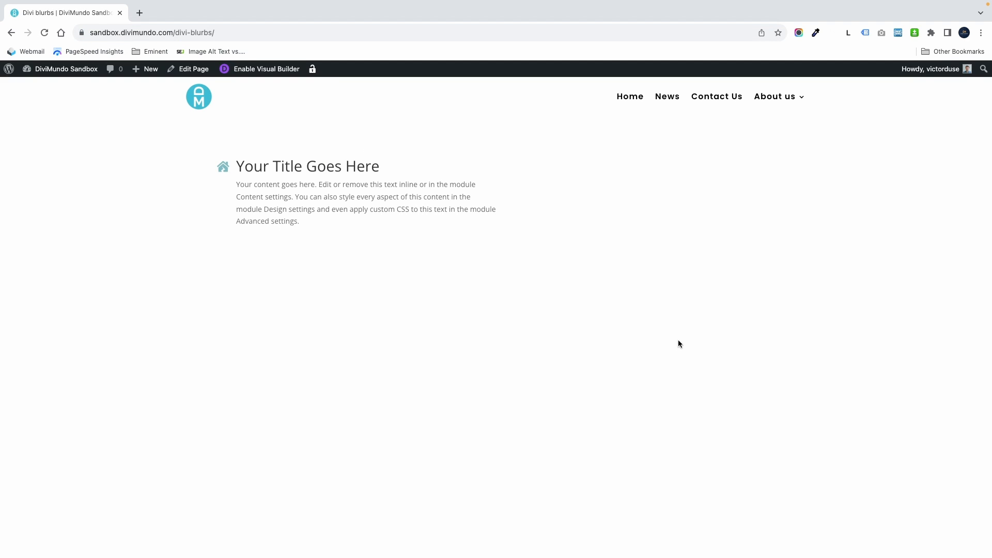